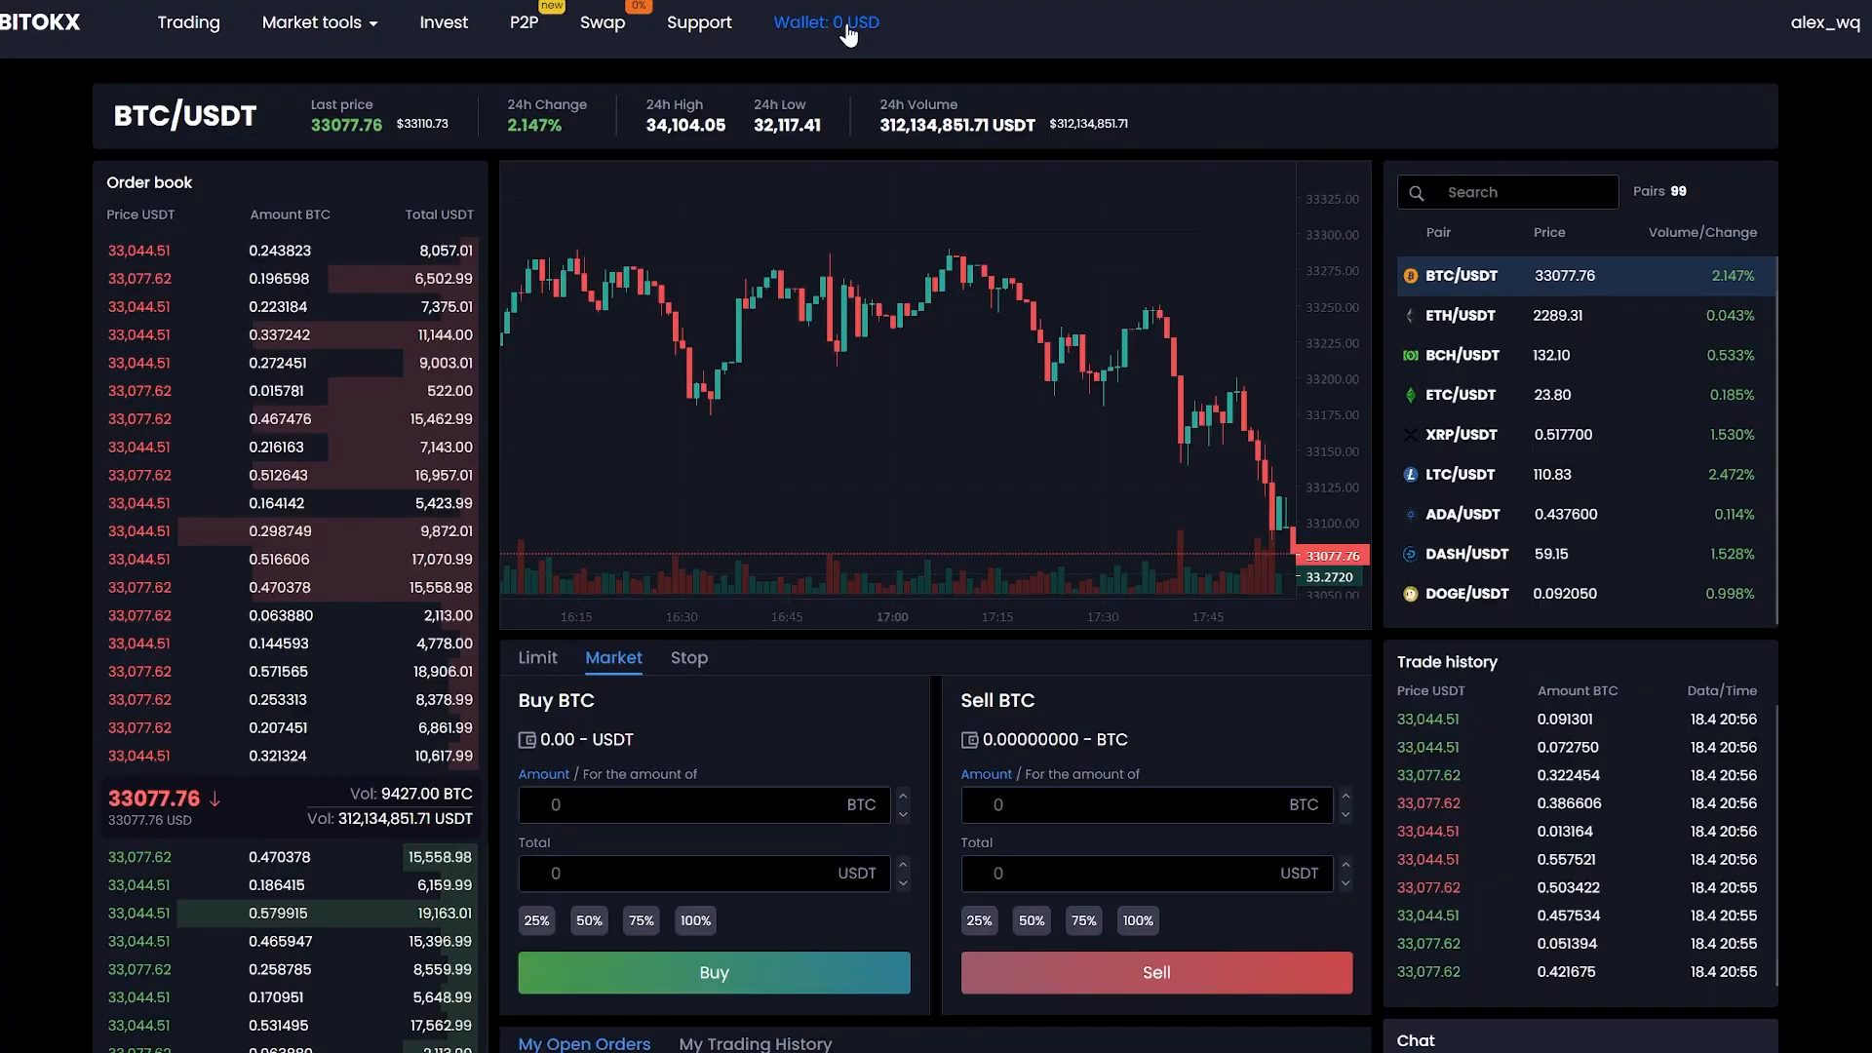
Bring up the wallet overview, showing all coin balances at zero.
{"action": "left_click", "coordinate": [824, 21]}
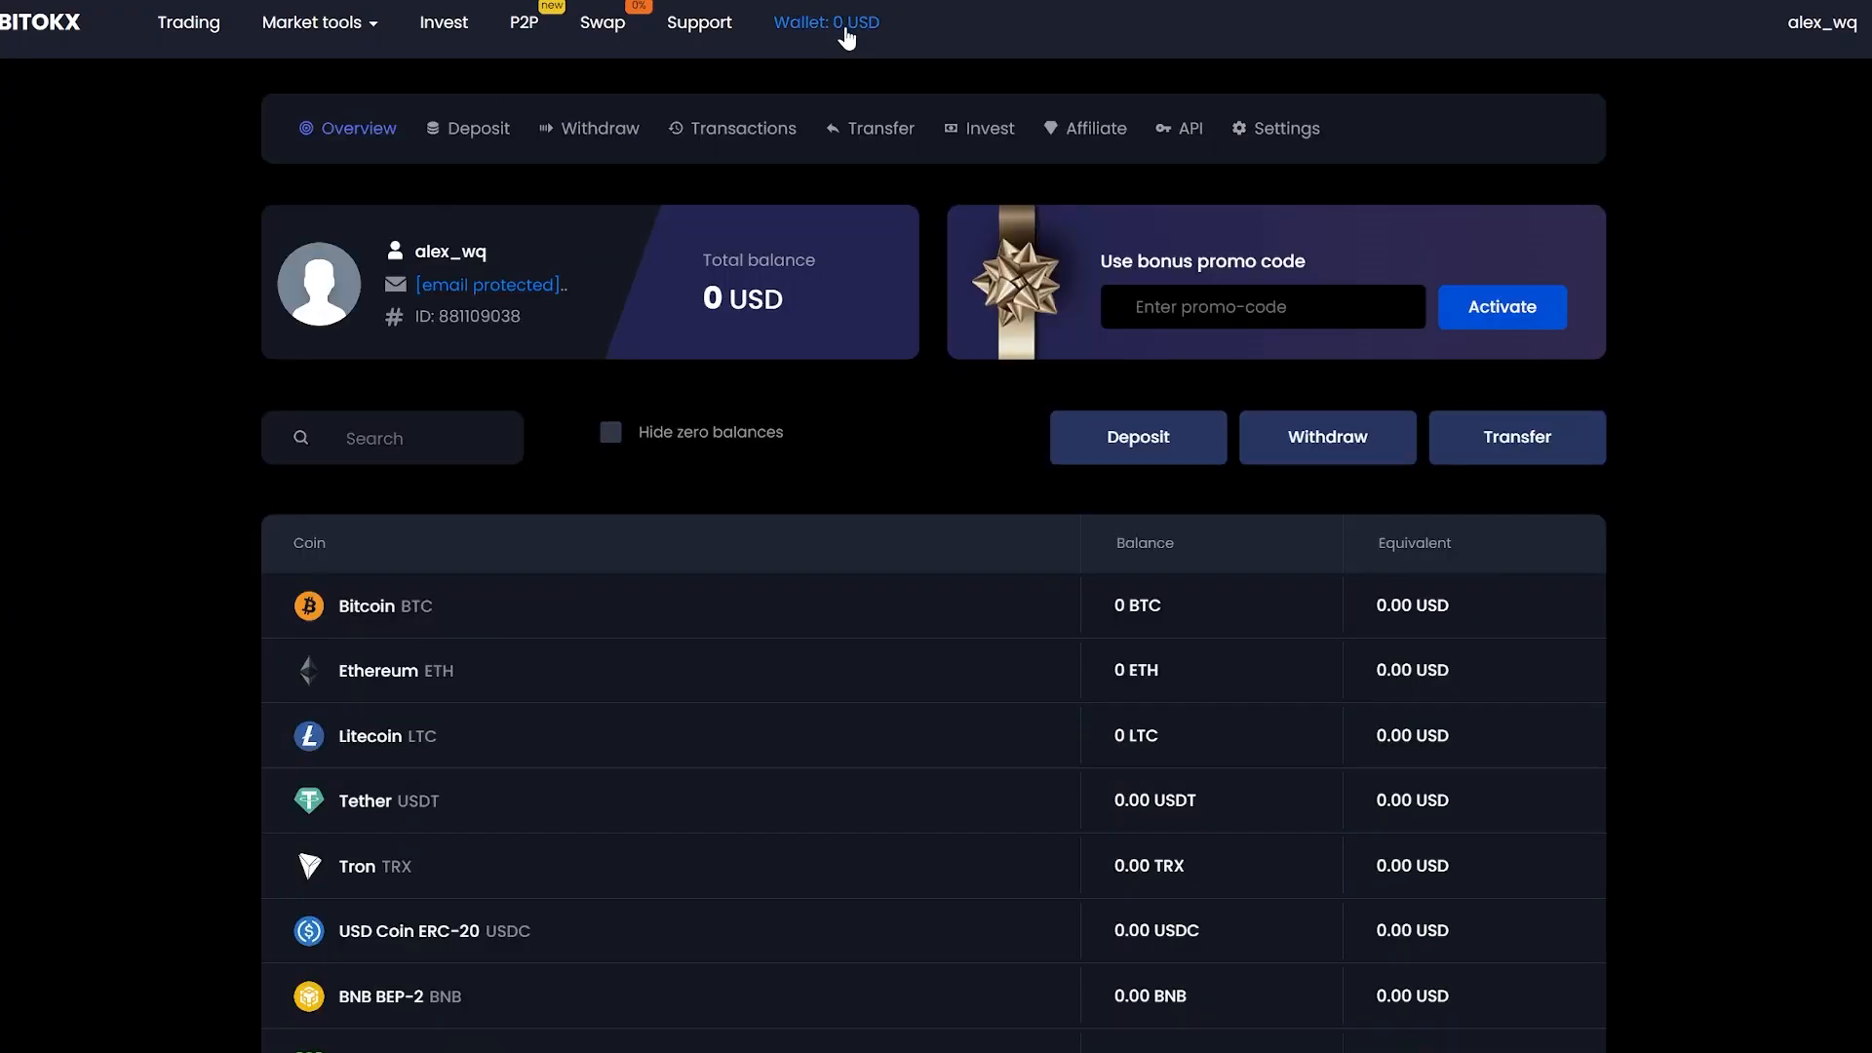
{"action": "mouse_move", "coordinate": [1134, 435]}
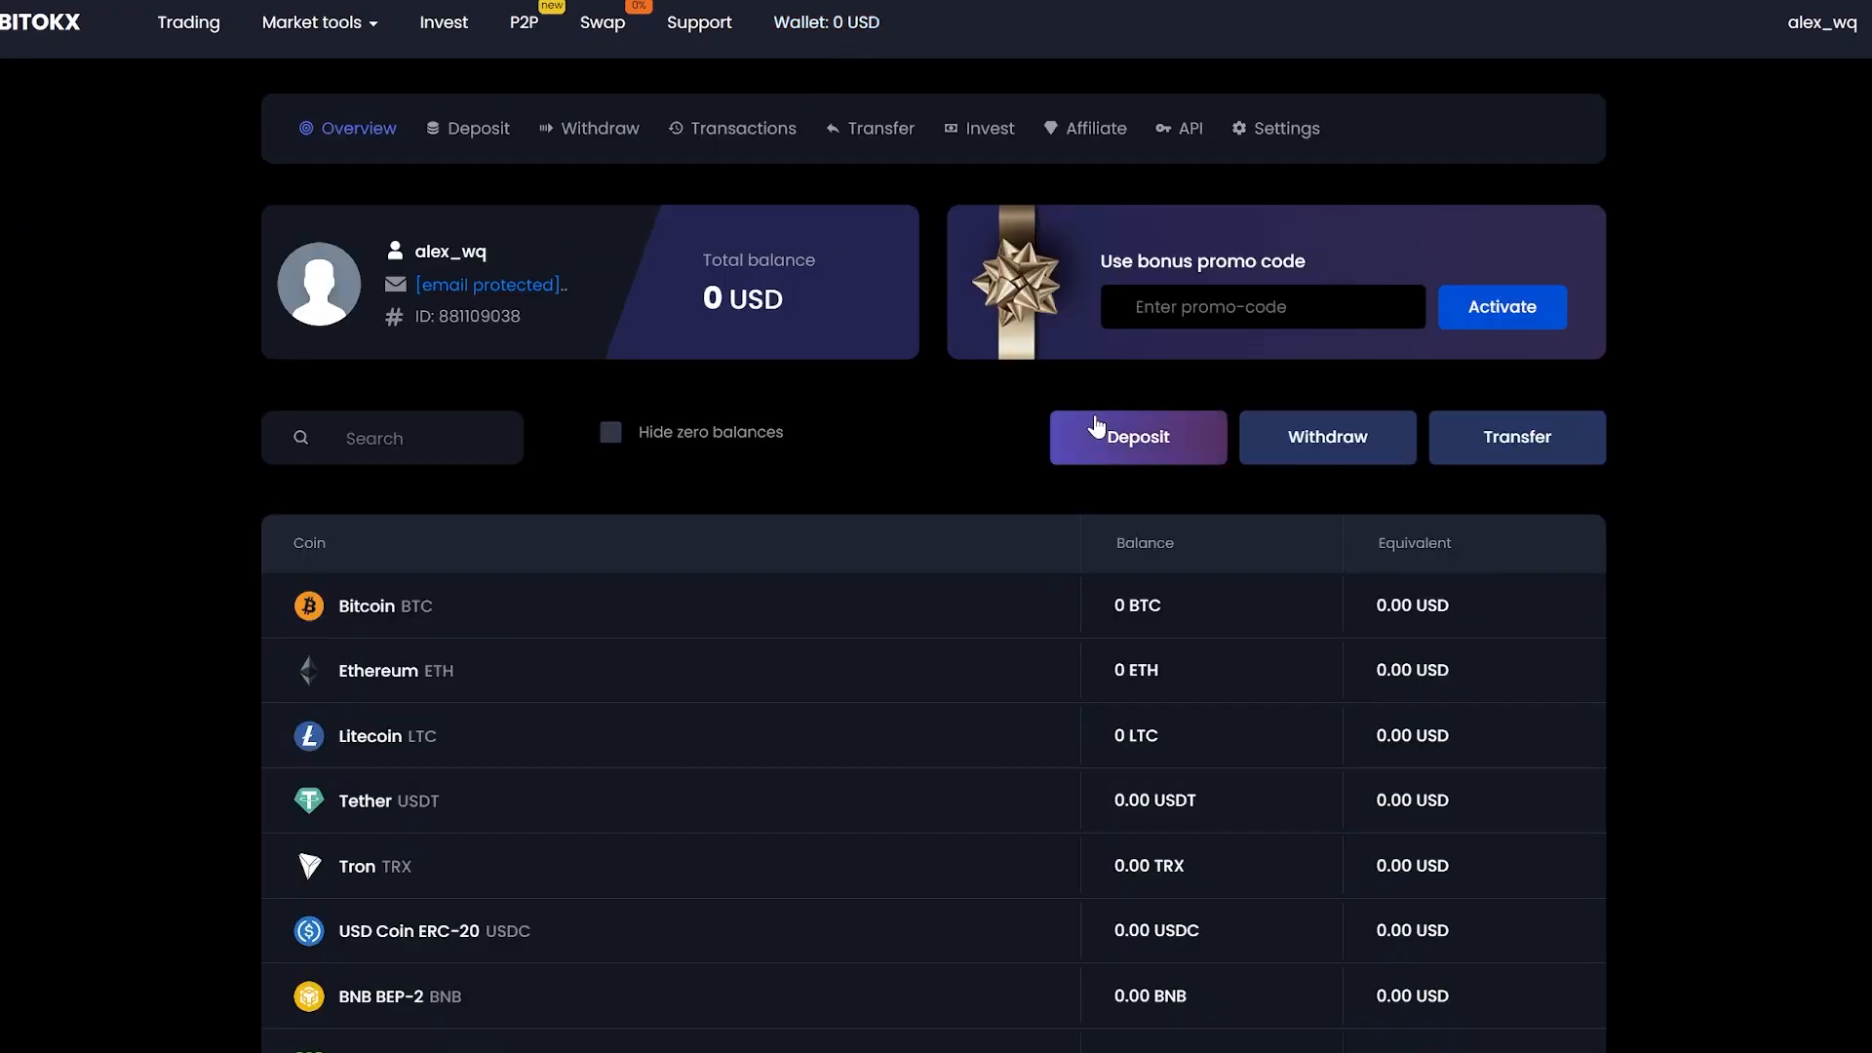
{"action": "mouse_move", "coordinate": [1107, 444]}
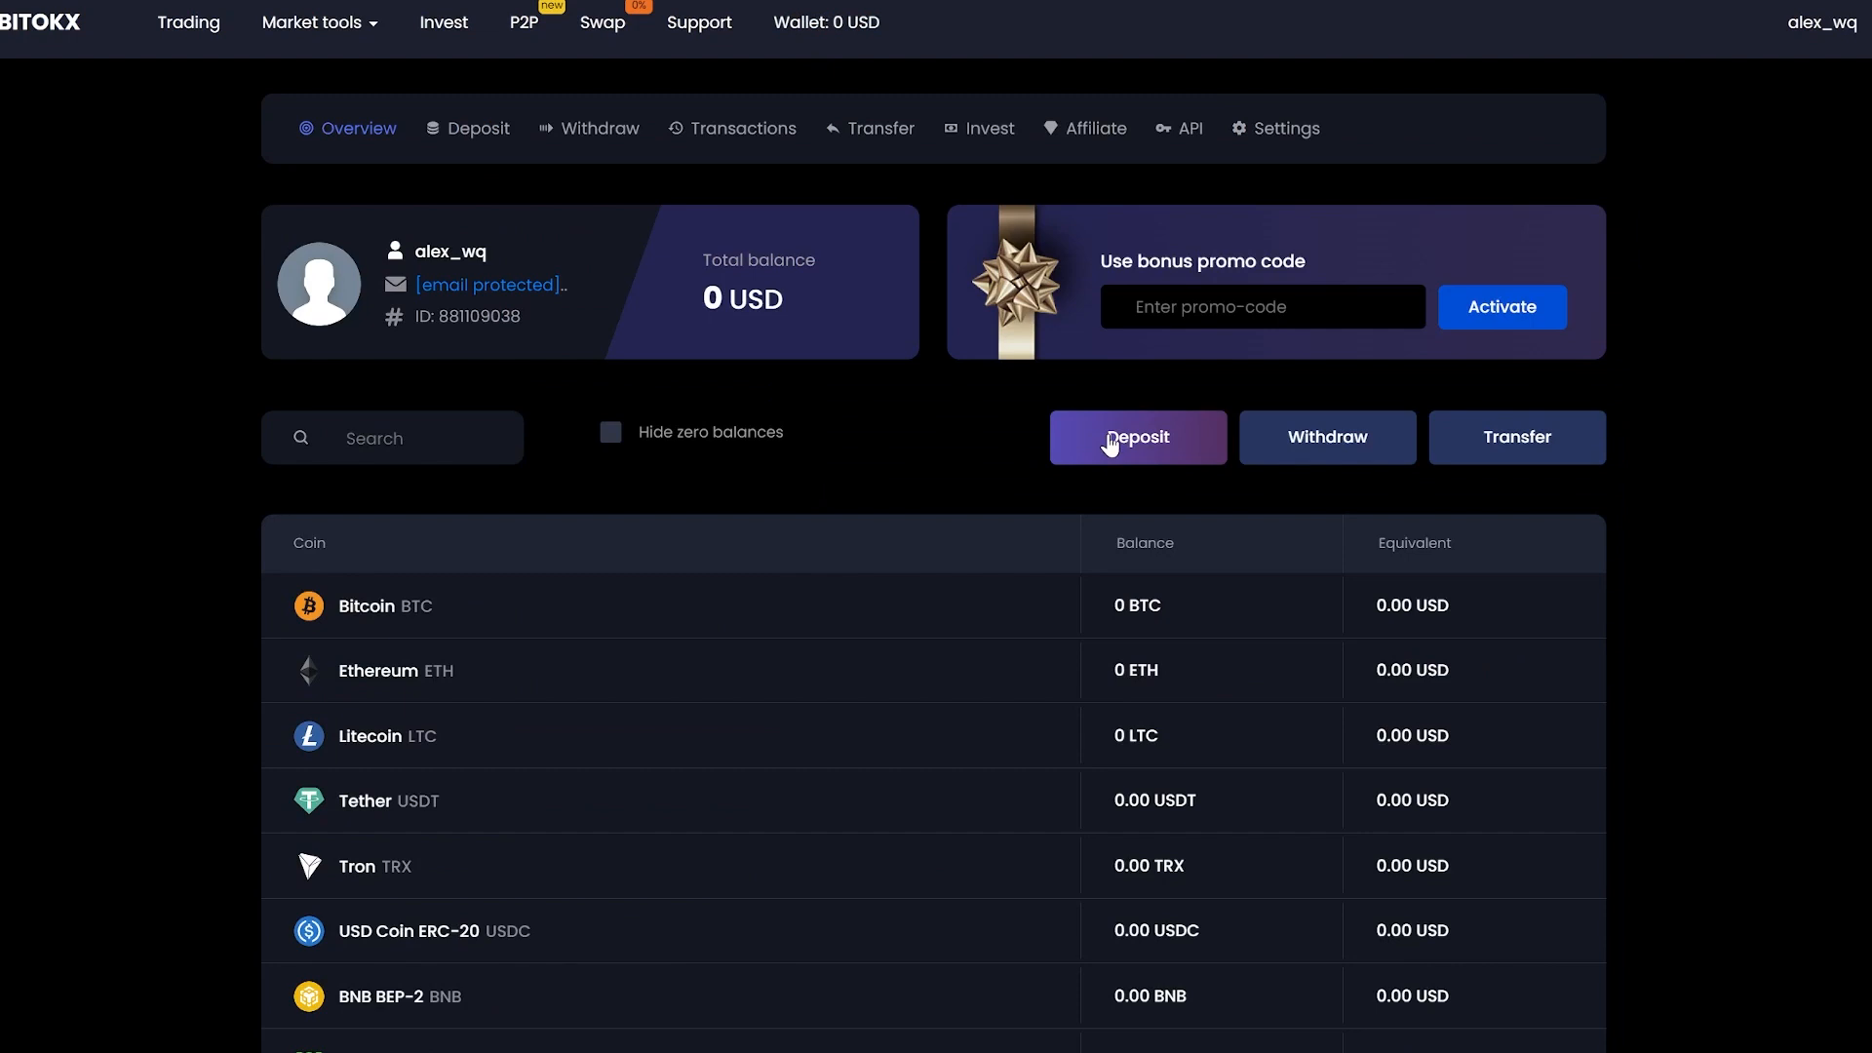
Copy the Bitcoin deposit address and enter 0.4 BTC in Binance's withdrawal form to it.
{"action": "left_click", "coordinate": [1135, 437]}
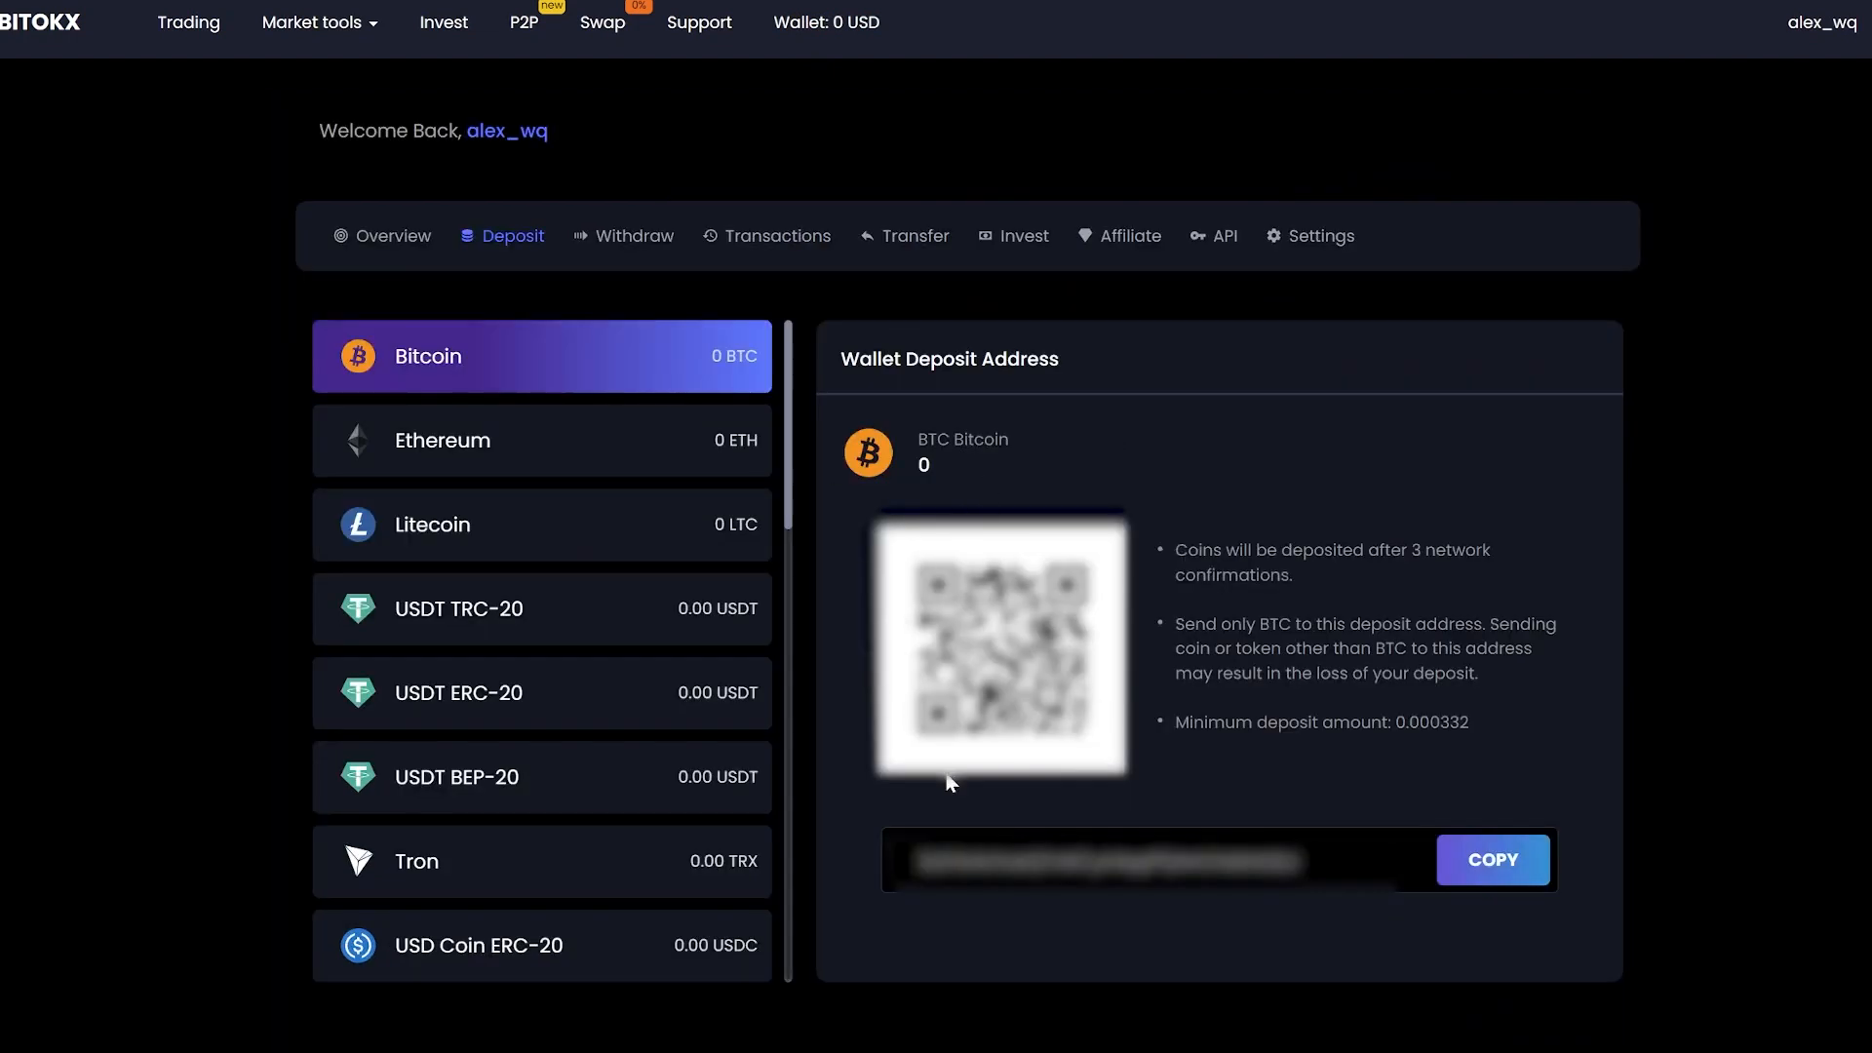
{"action": "left_click", "coordinate": [1489, 859]}
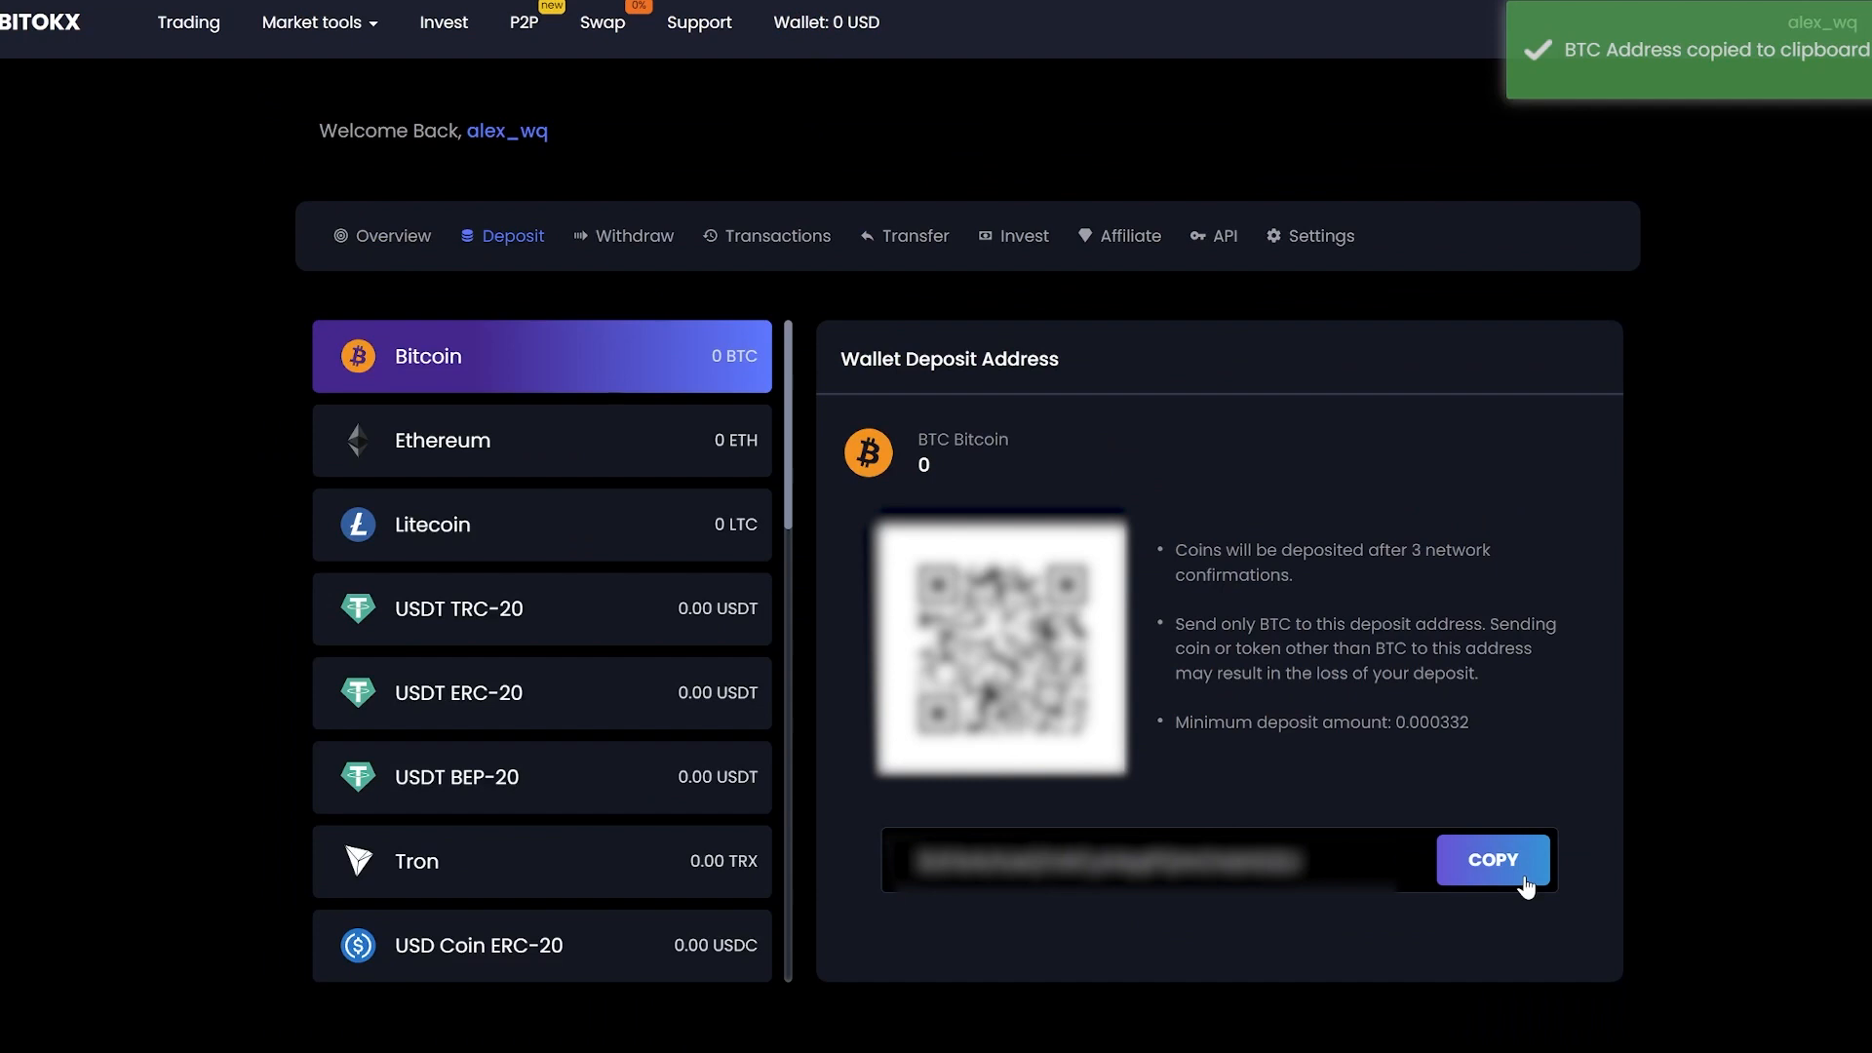
{"action": "mouse_move", "coordinate": [1587, 947]}
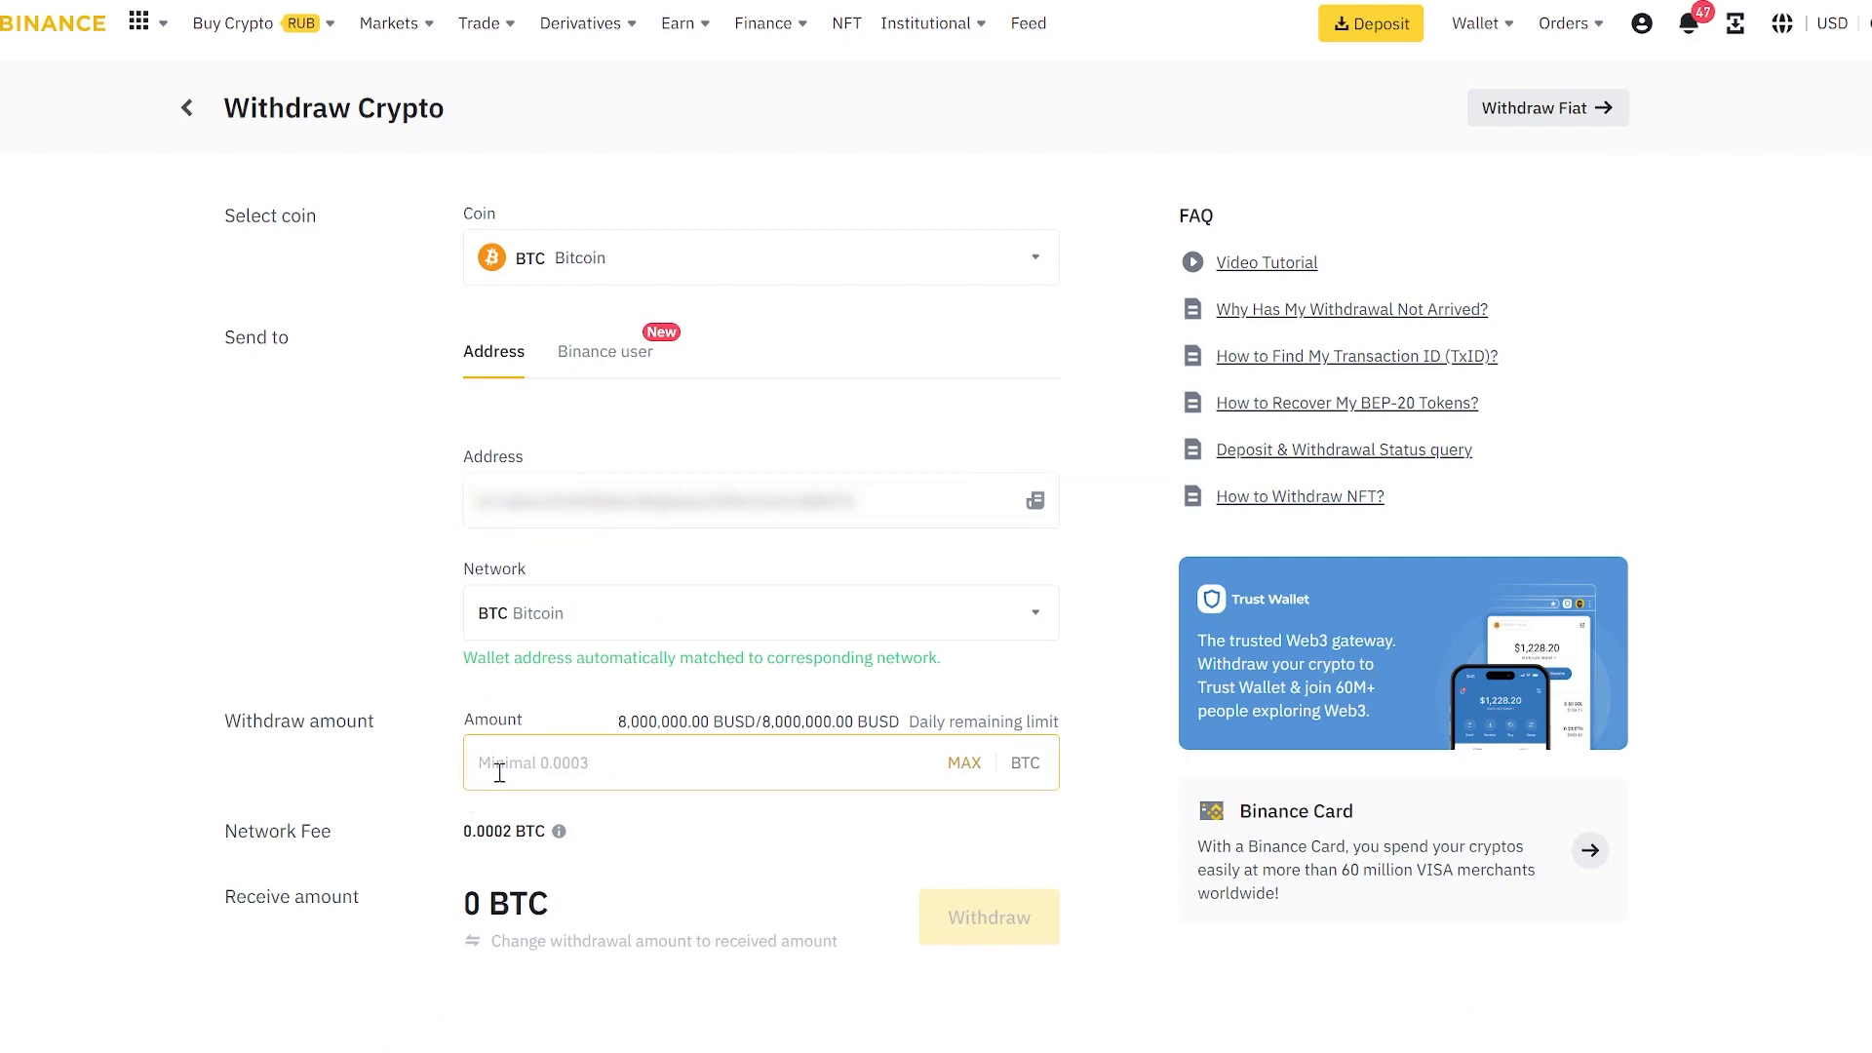
{"action": "type", "text": "0"}
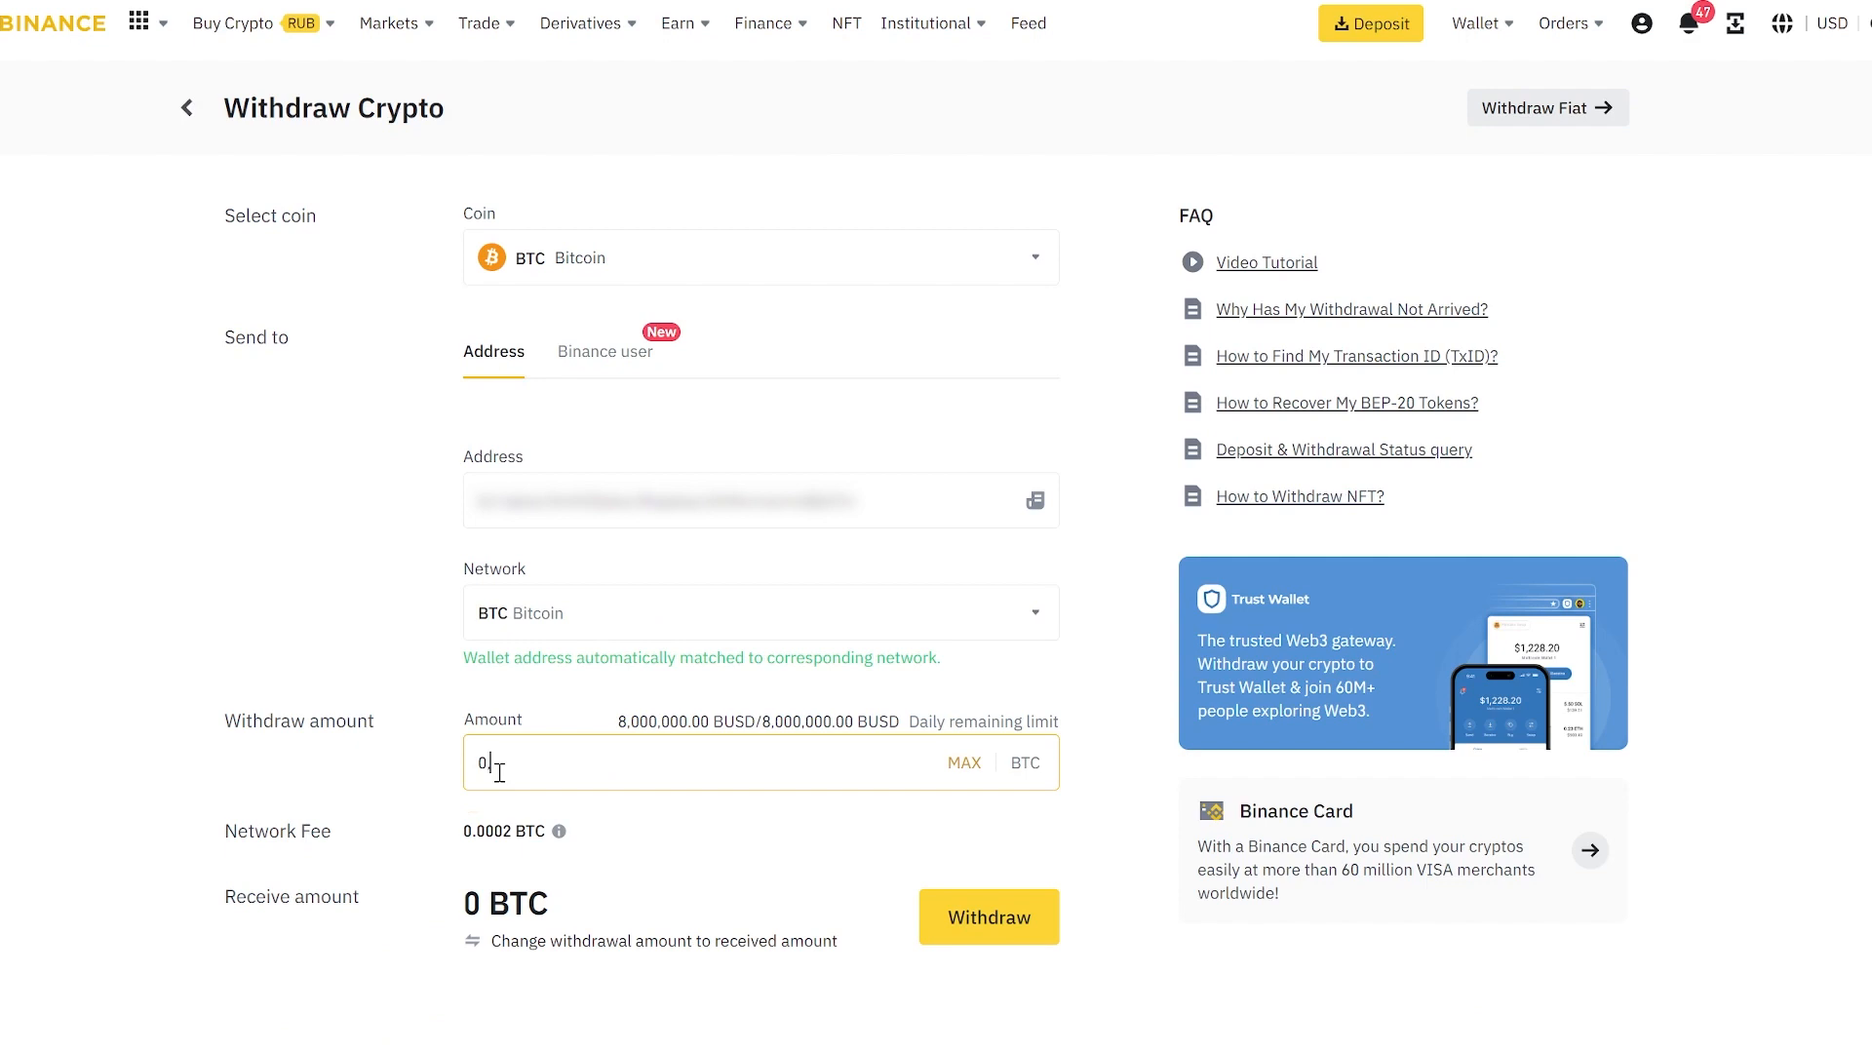
{"action": "type", "text": "0.4"}
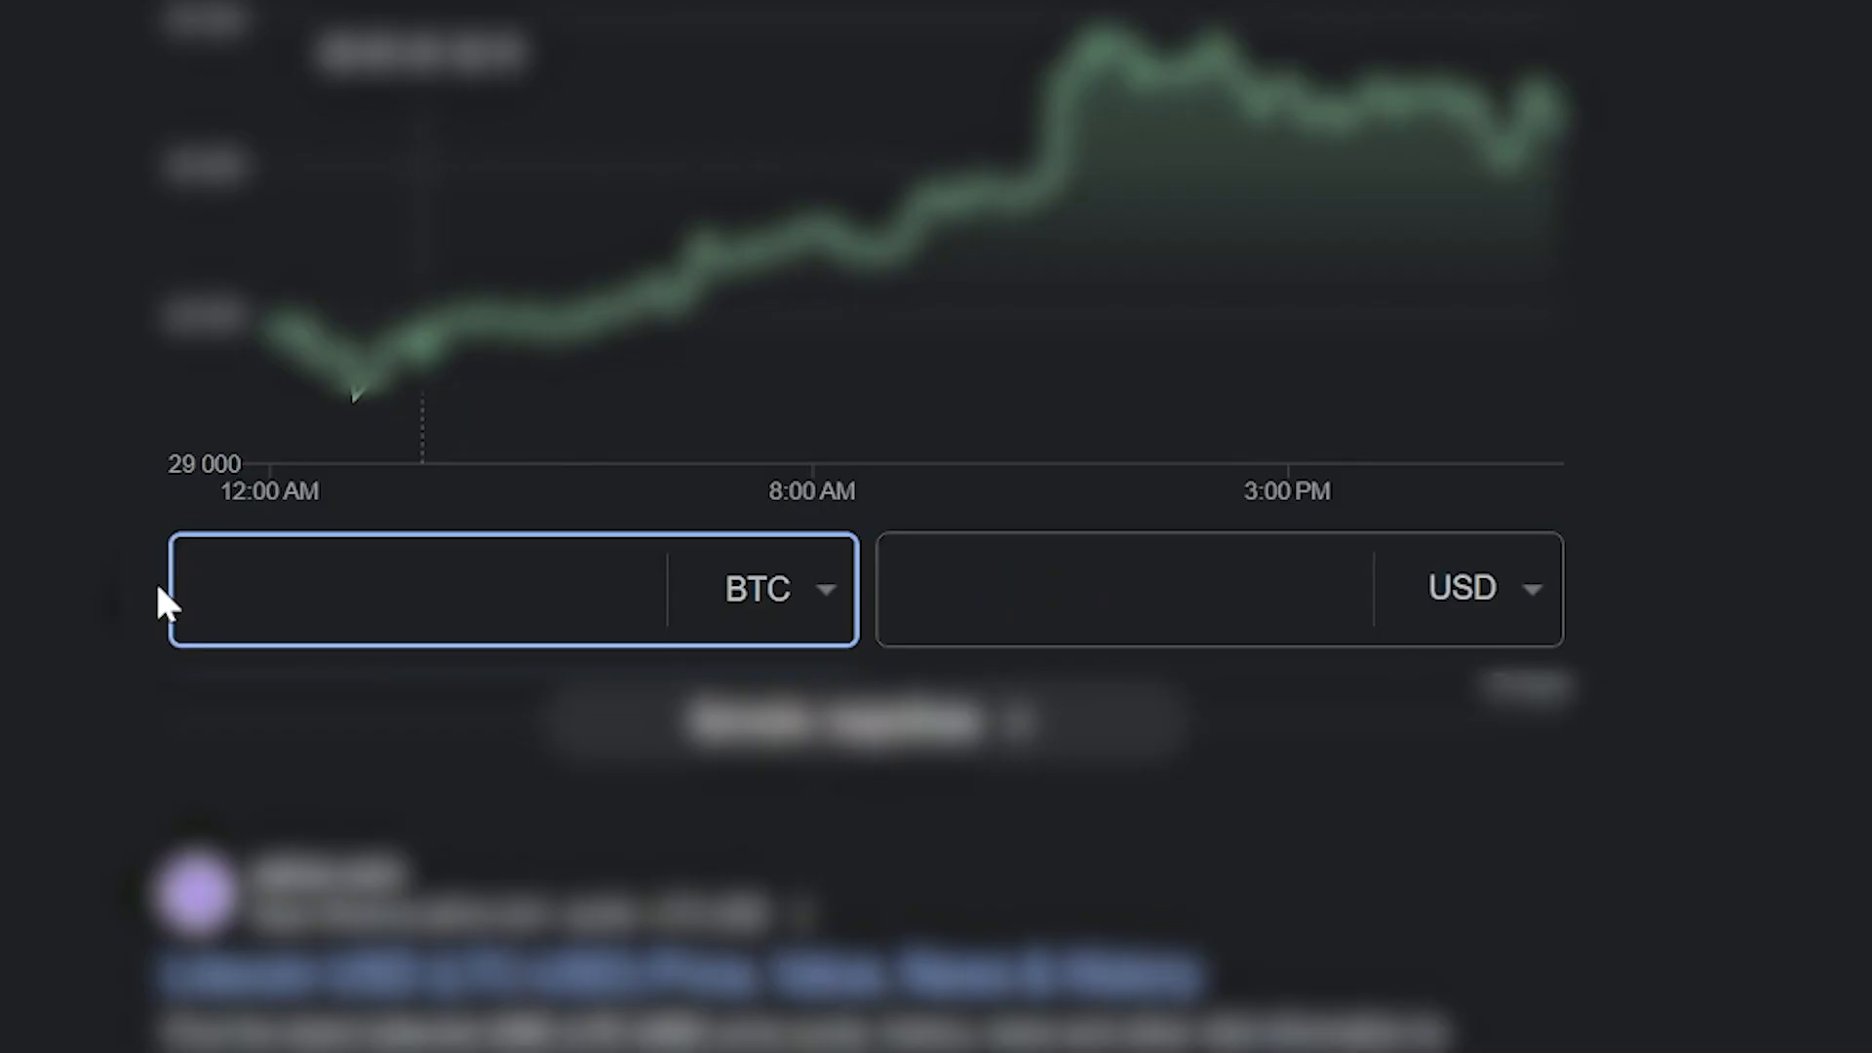
Enter a fractional BTC amount in Google's BTC-to-USD converter.
{"action": "type", "text": "0."}
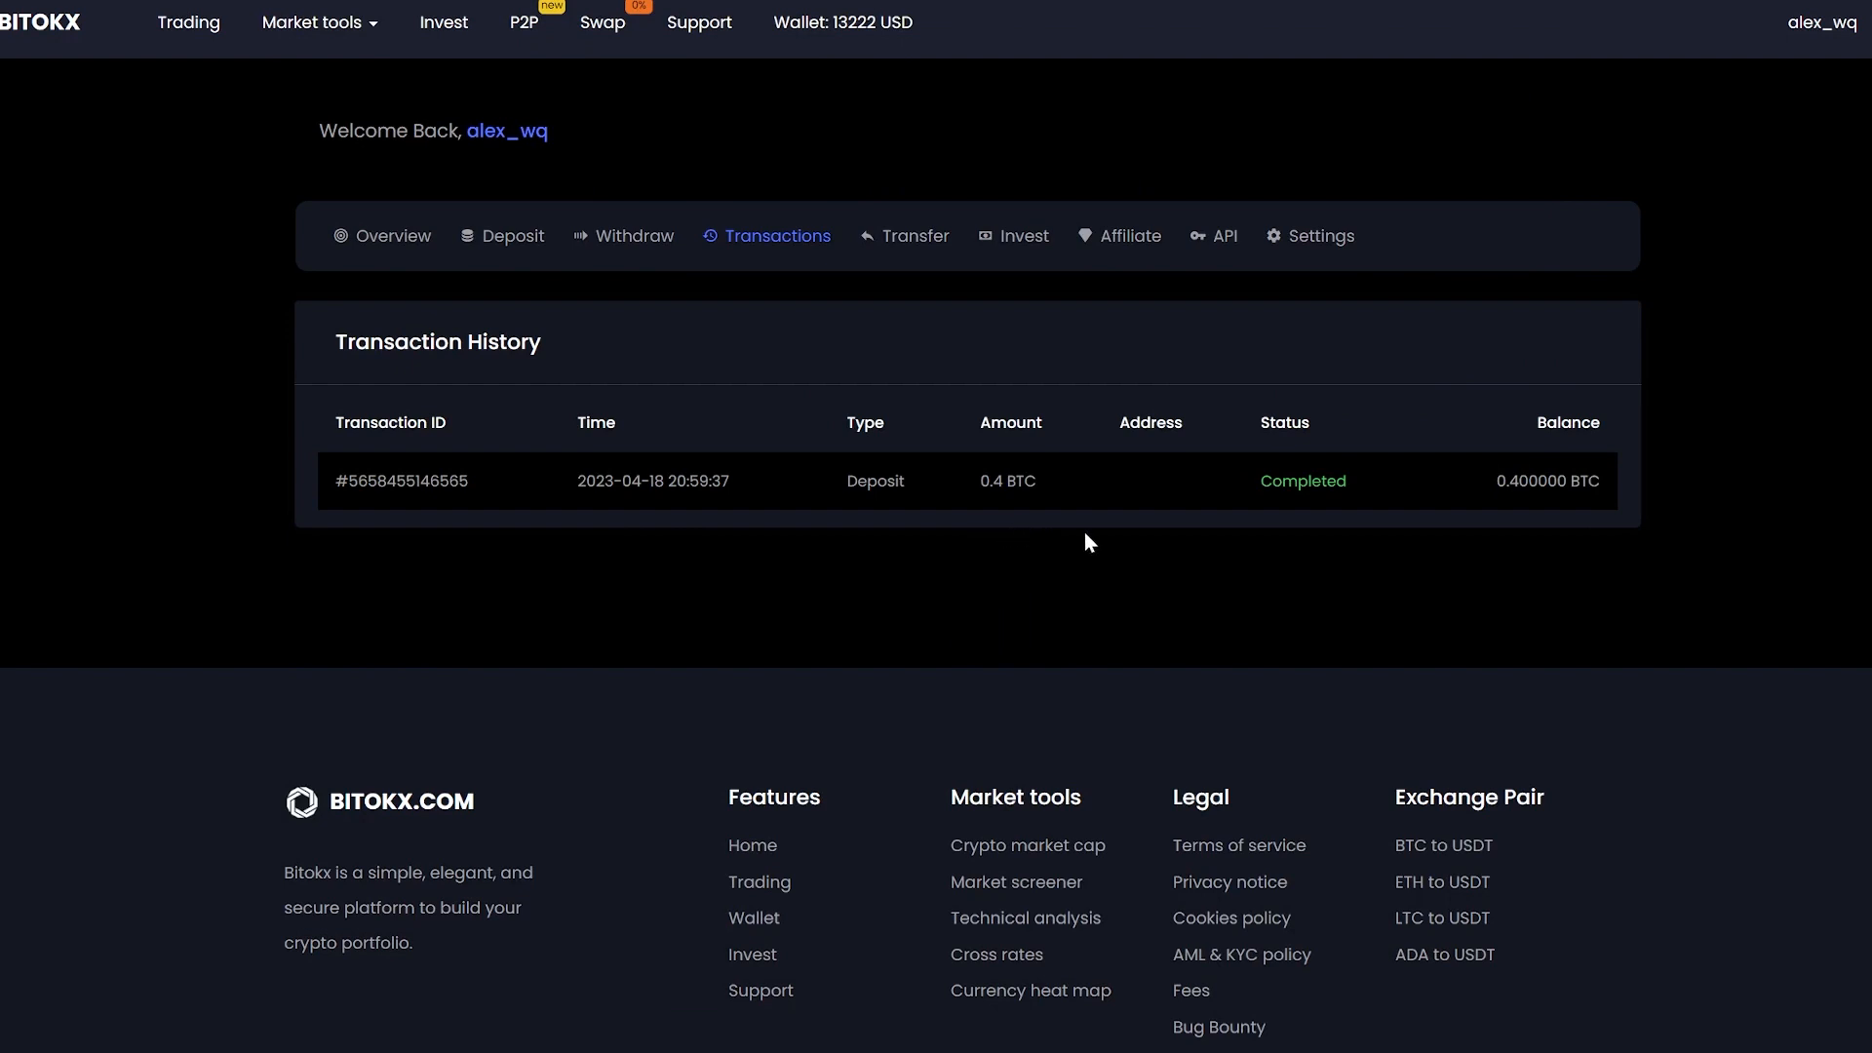
{"action": "mouse_move", "coordinate": [833, 61]}
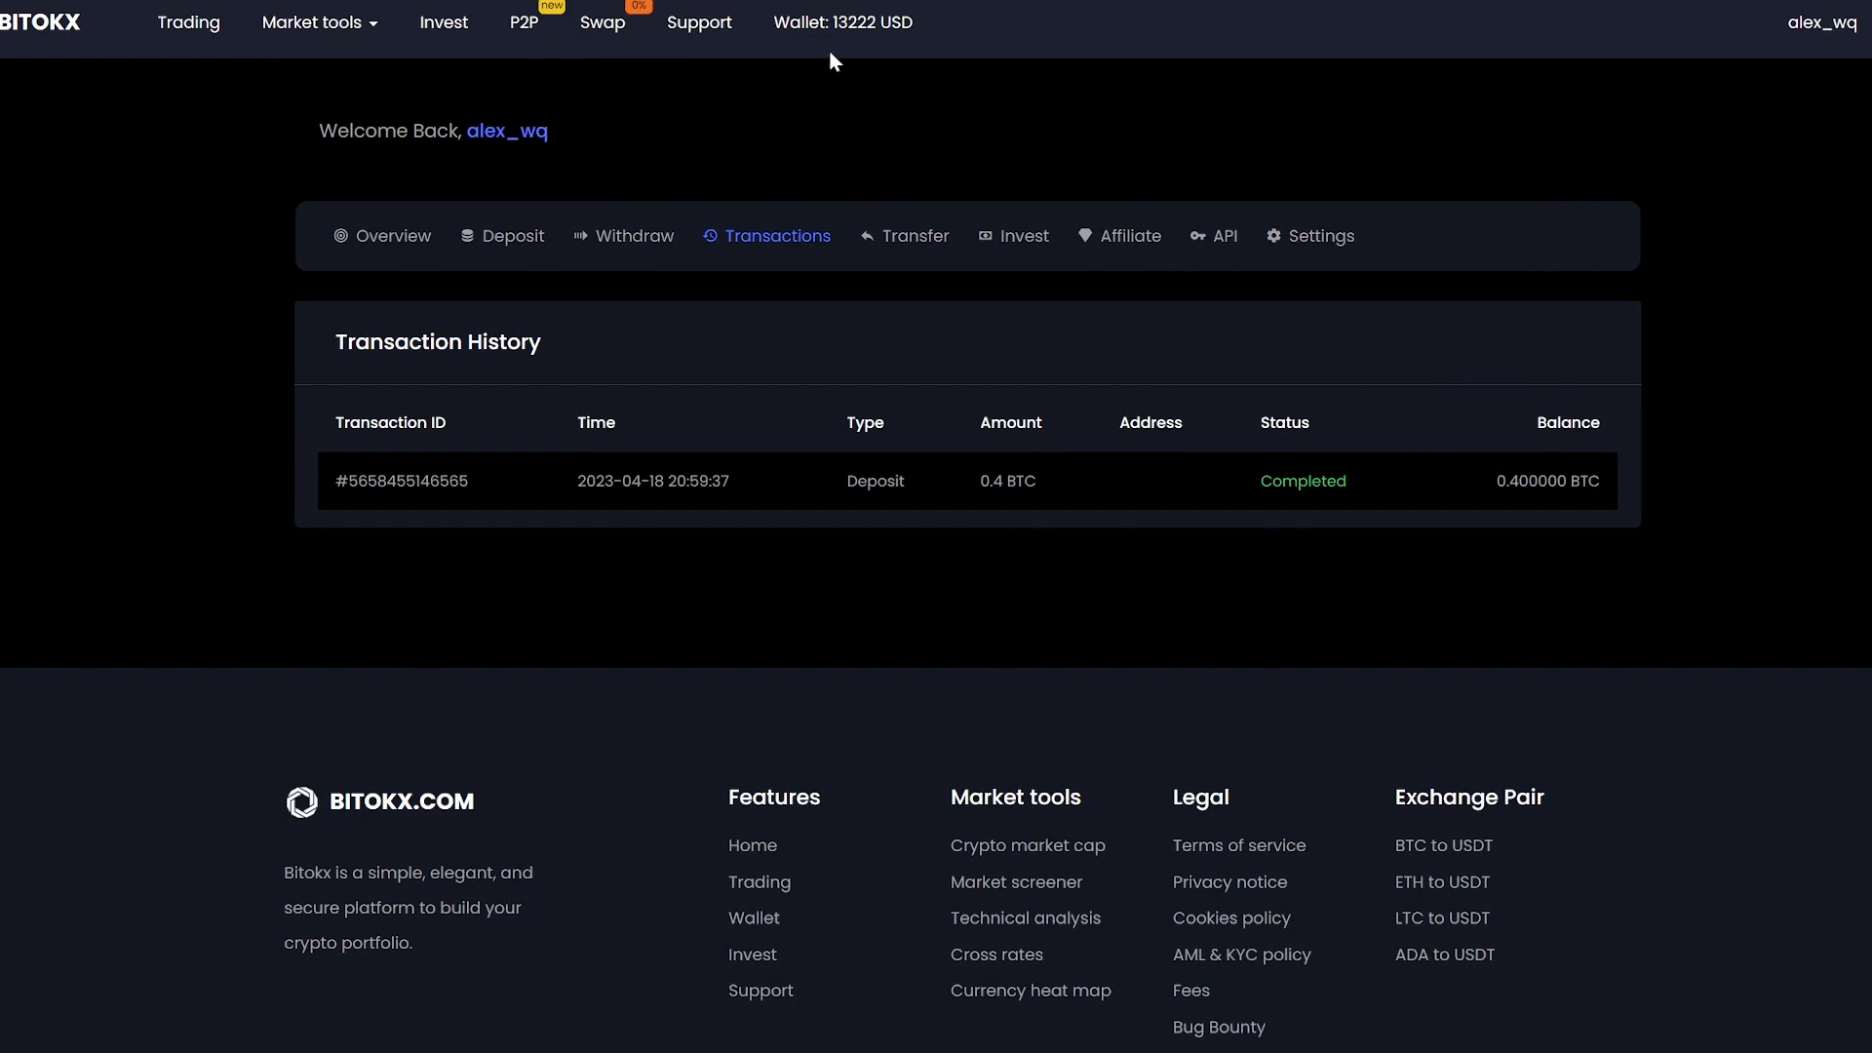
{"action": "mouse_move", "coordinate": [867, 57]}
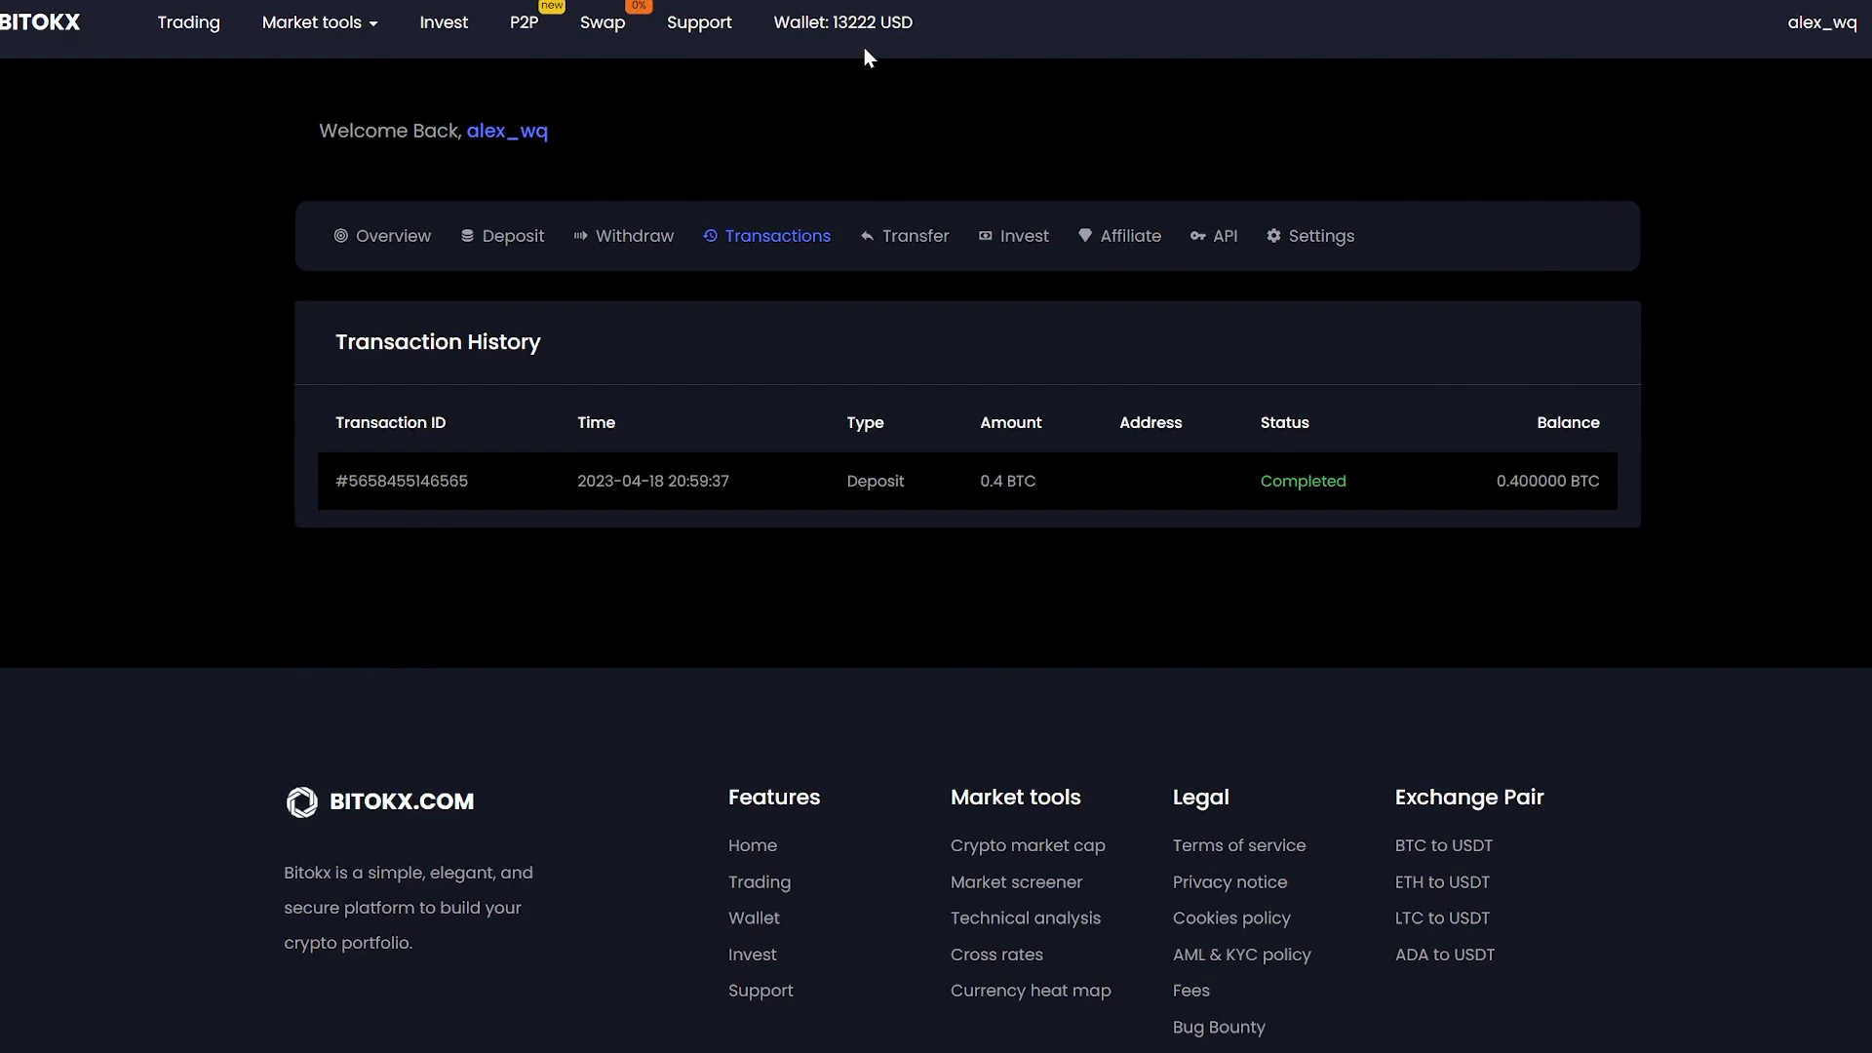
{"action": "mouse_move", "coordinate": [129, 106]}
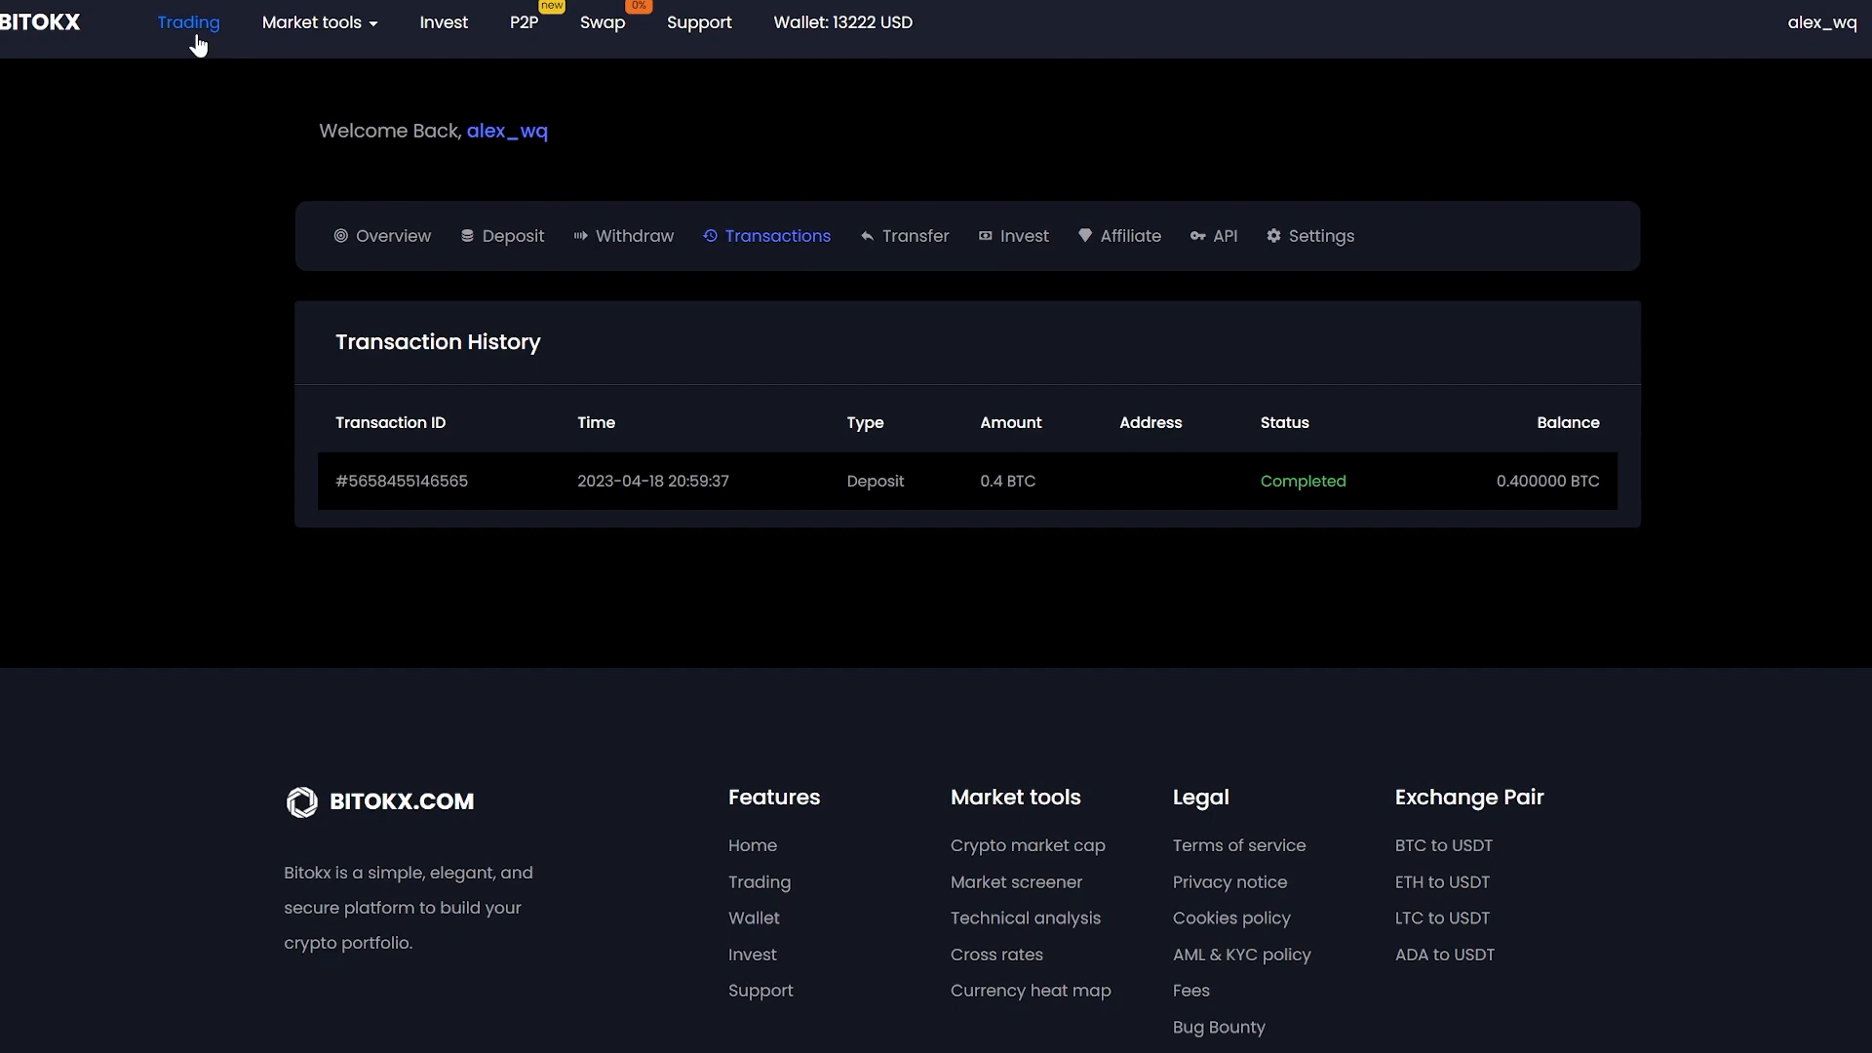
Place a market sell order for 100% of the 0.4 BTC balance on BTC/USDT.
{"action": "left_click", "coordinate": [187, 22]}
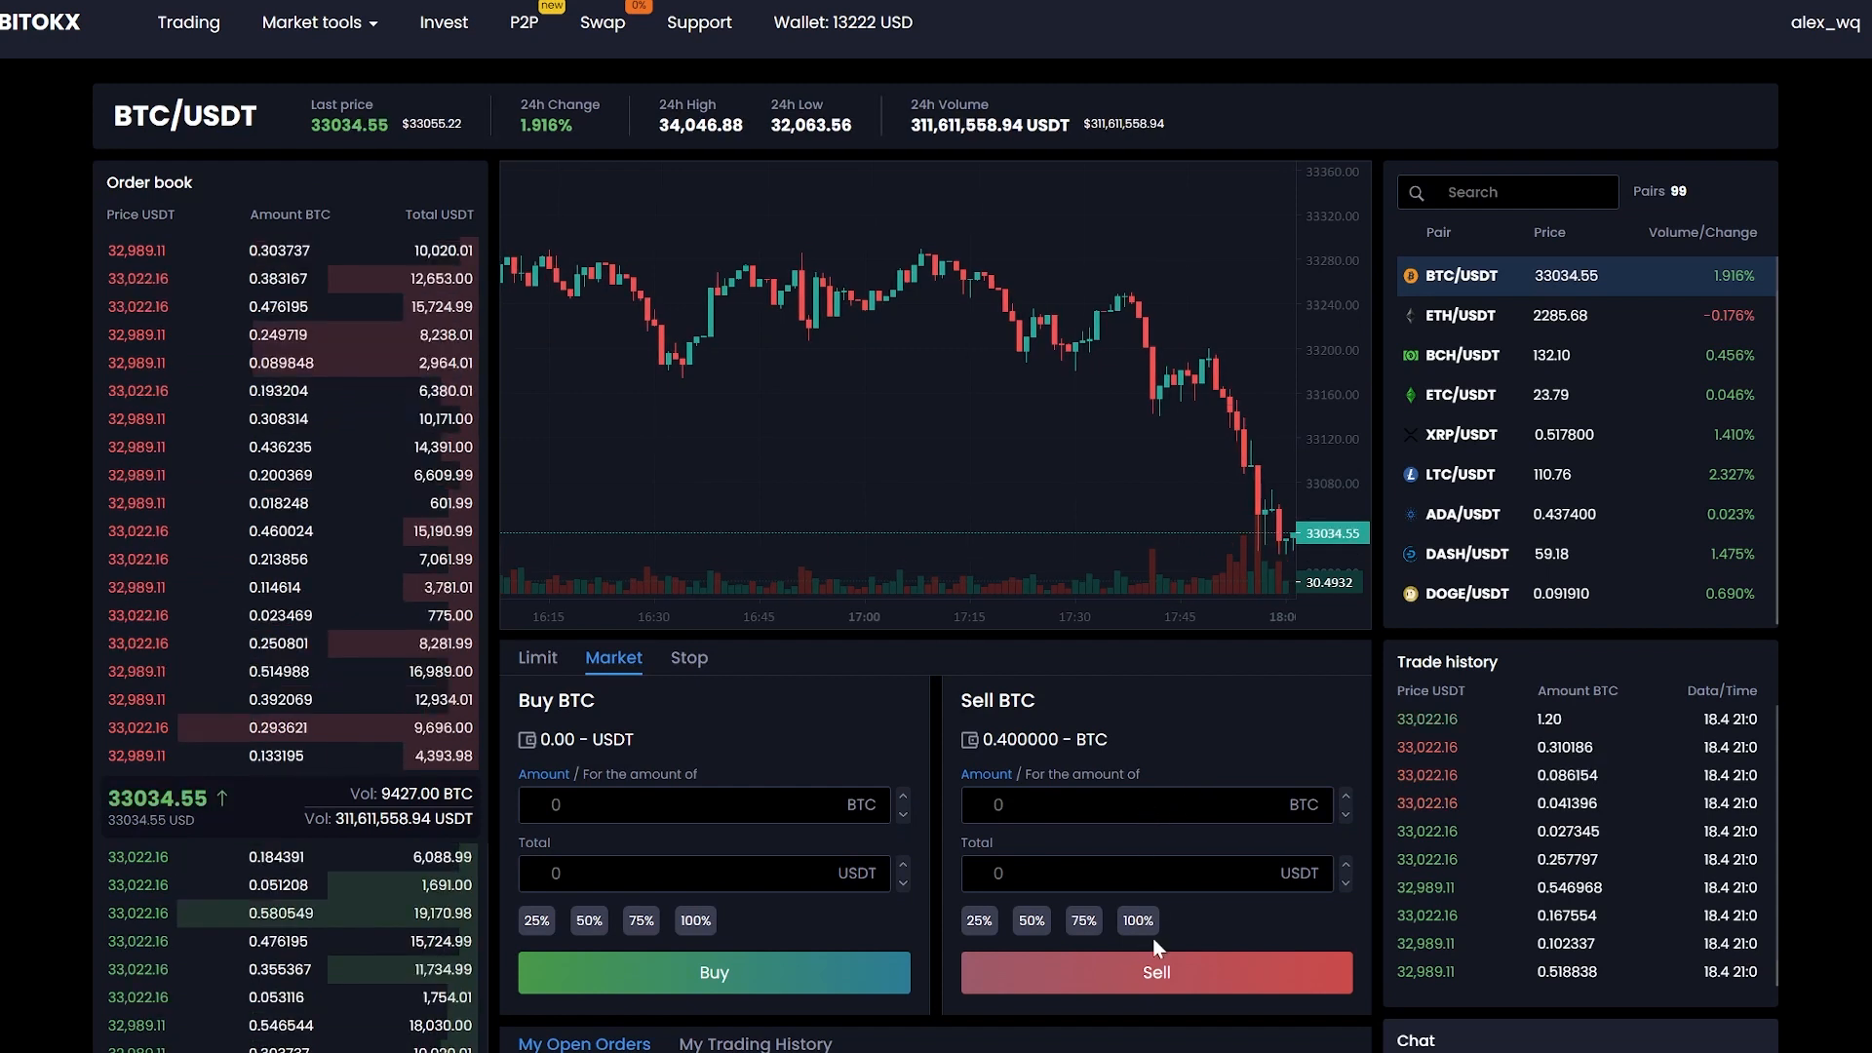
{"action": "left_click", "coordinate": [1135, 921]}
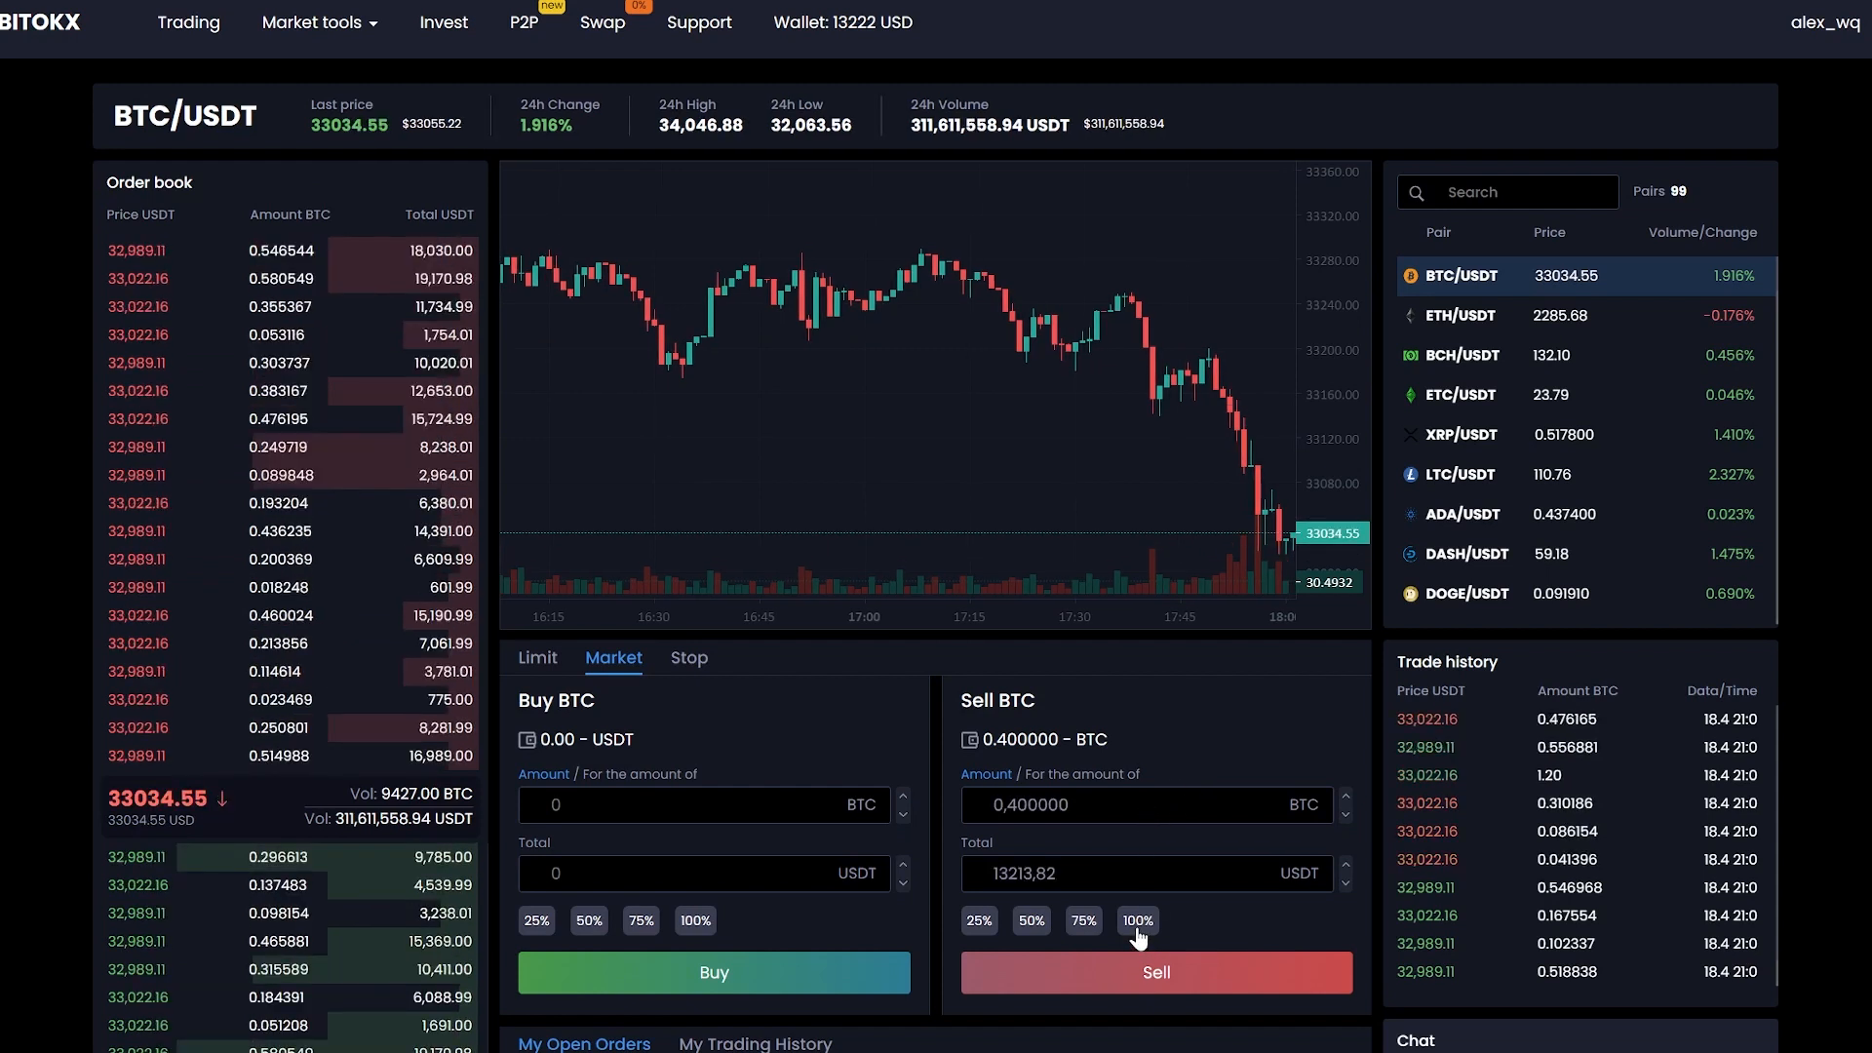
{"action": "left_click", "coordinate": [1154, 971]}
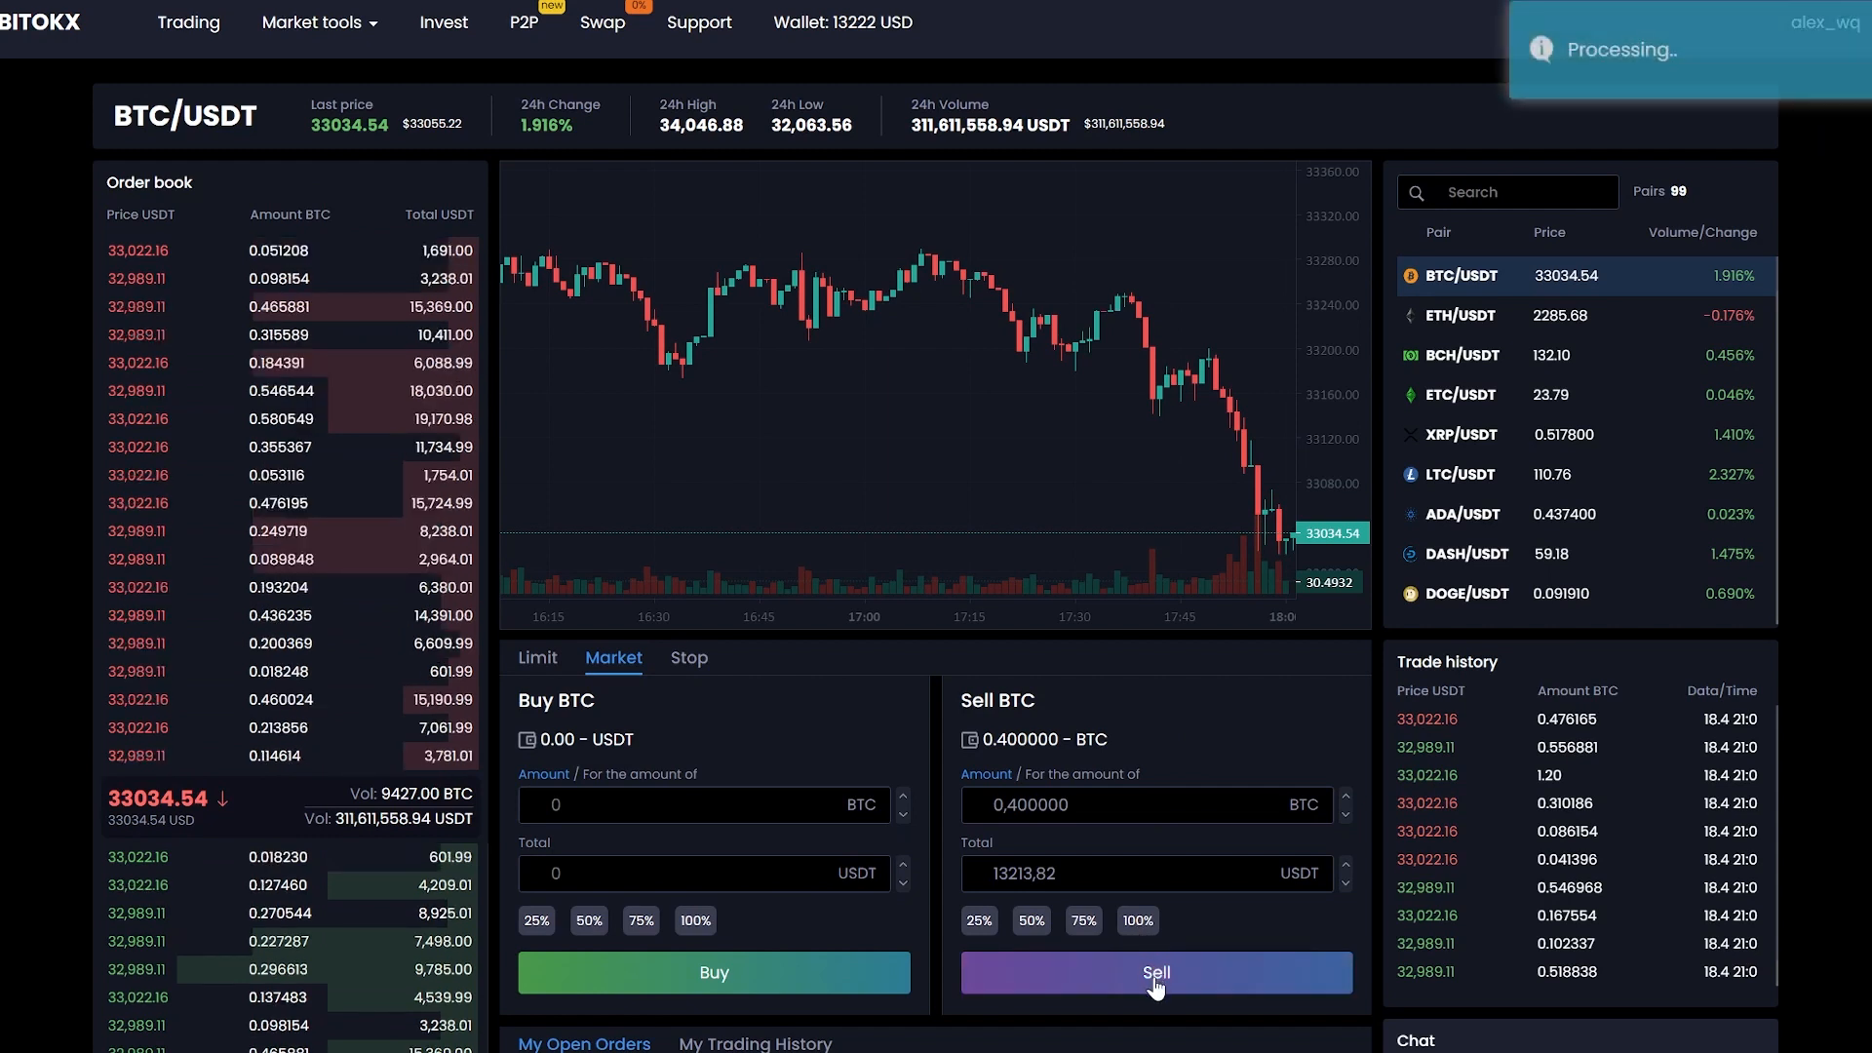
{"action": "left_click", "coordinate": [1152, 971]}
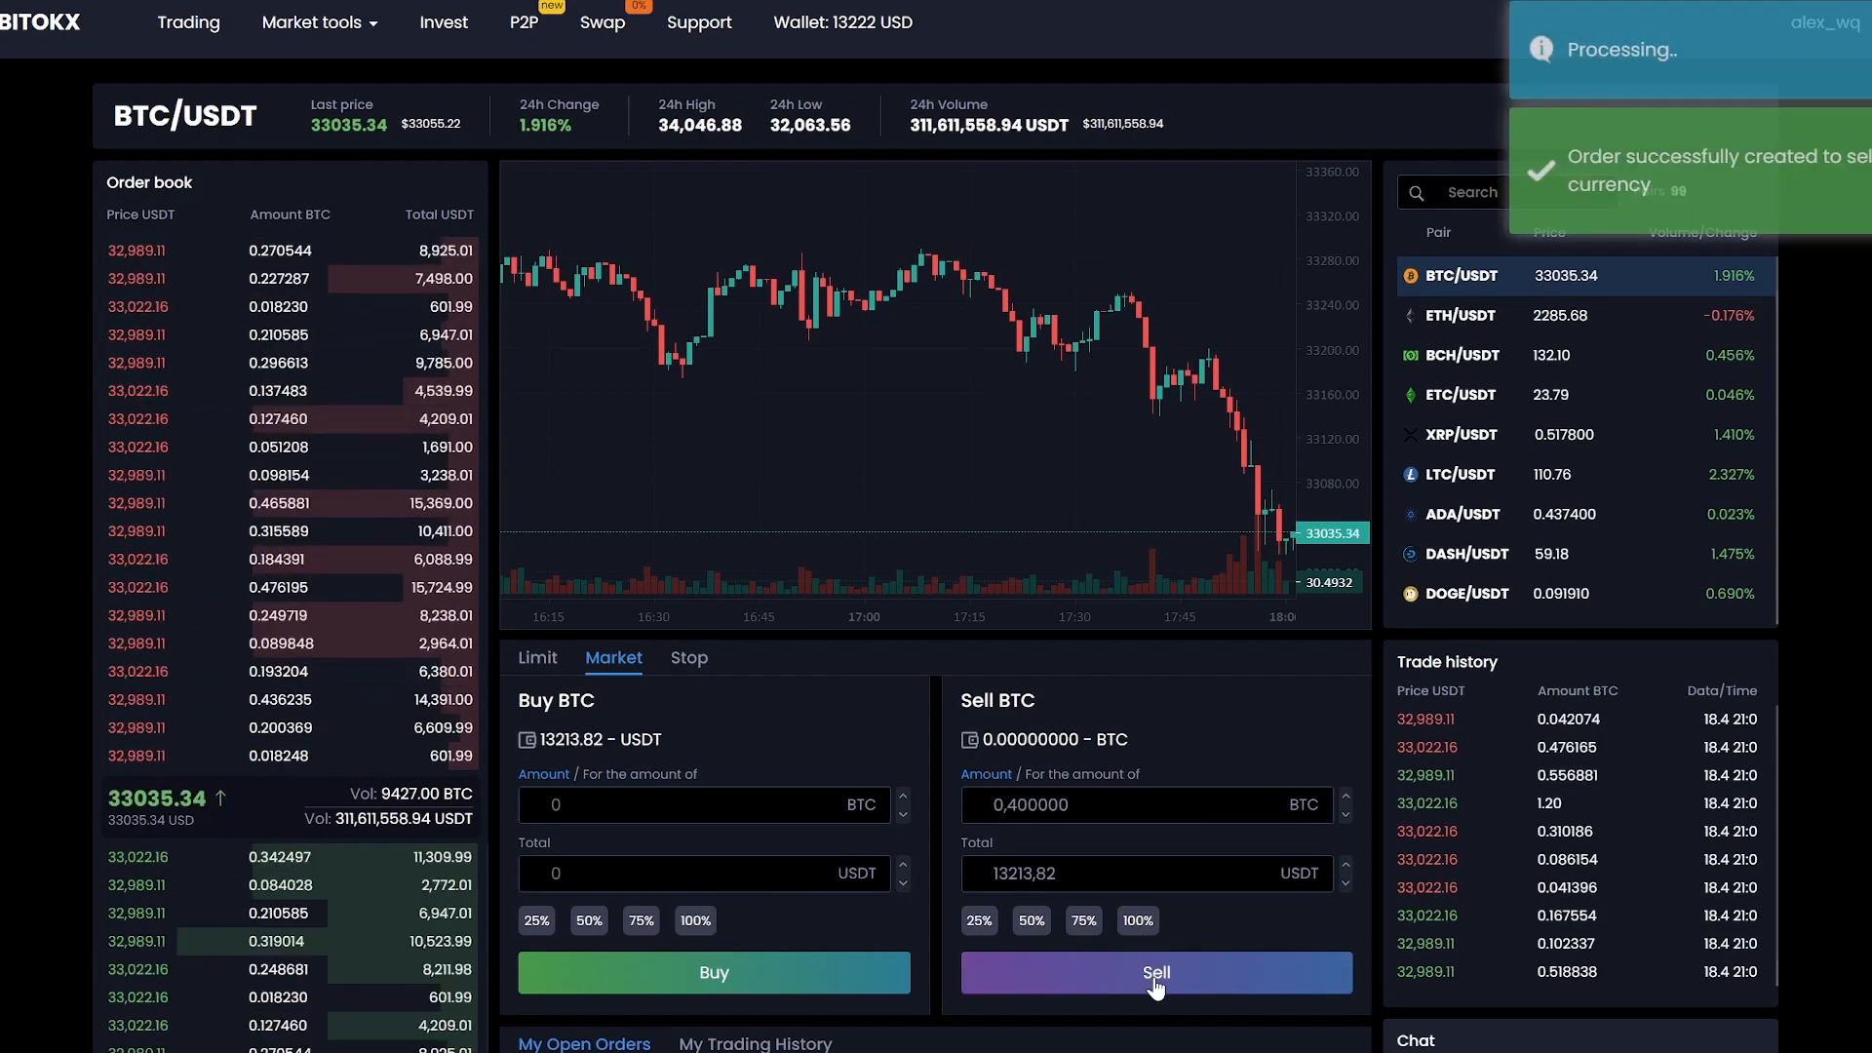
{"action": "mouse_move", "coordinate": [937, 251]}
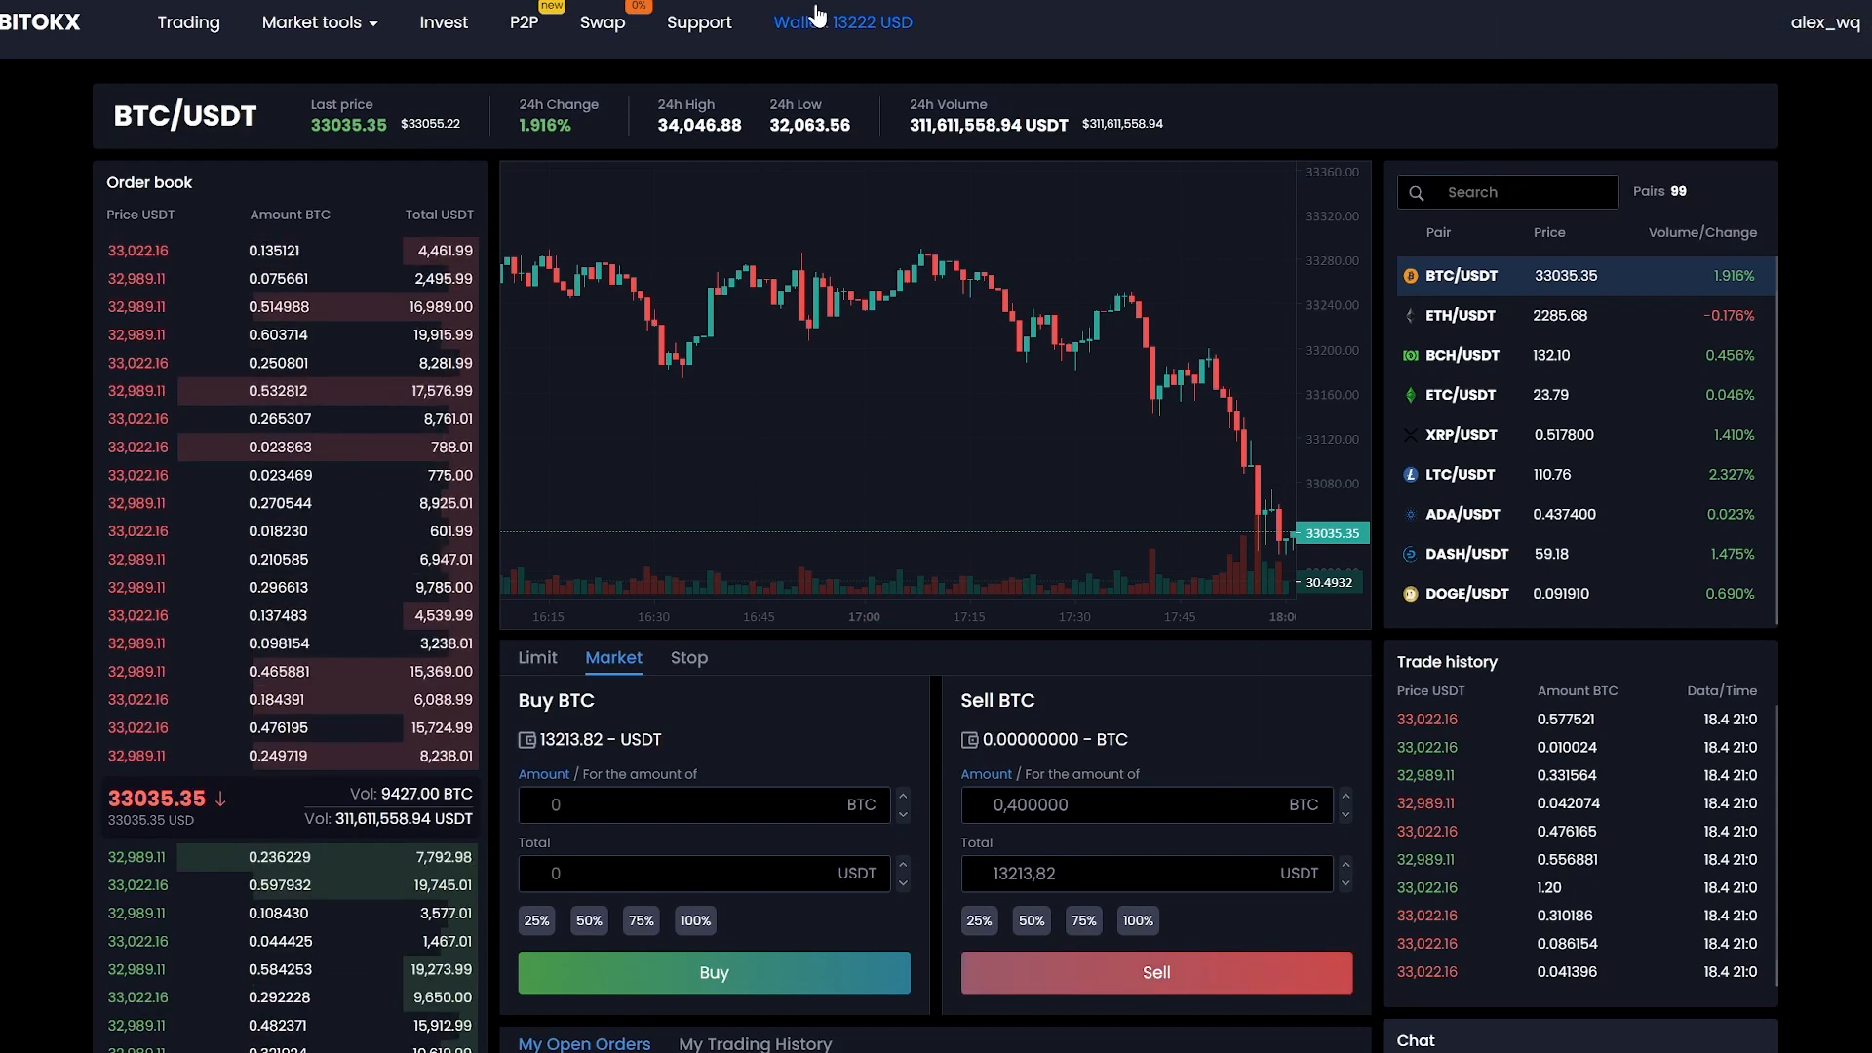
Check the wallet, now holding 13213.82 USDT and zero BTC.
{"action": "left_click", "coordinate": [792, 21]}
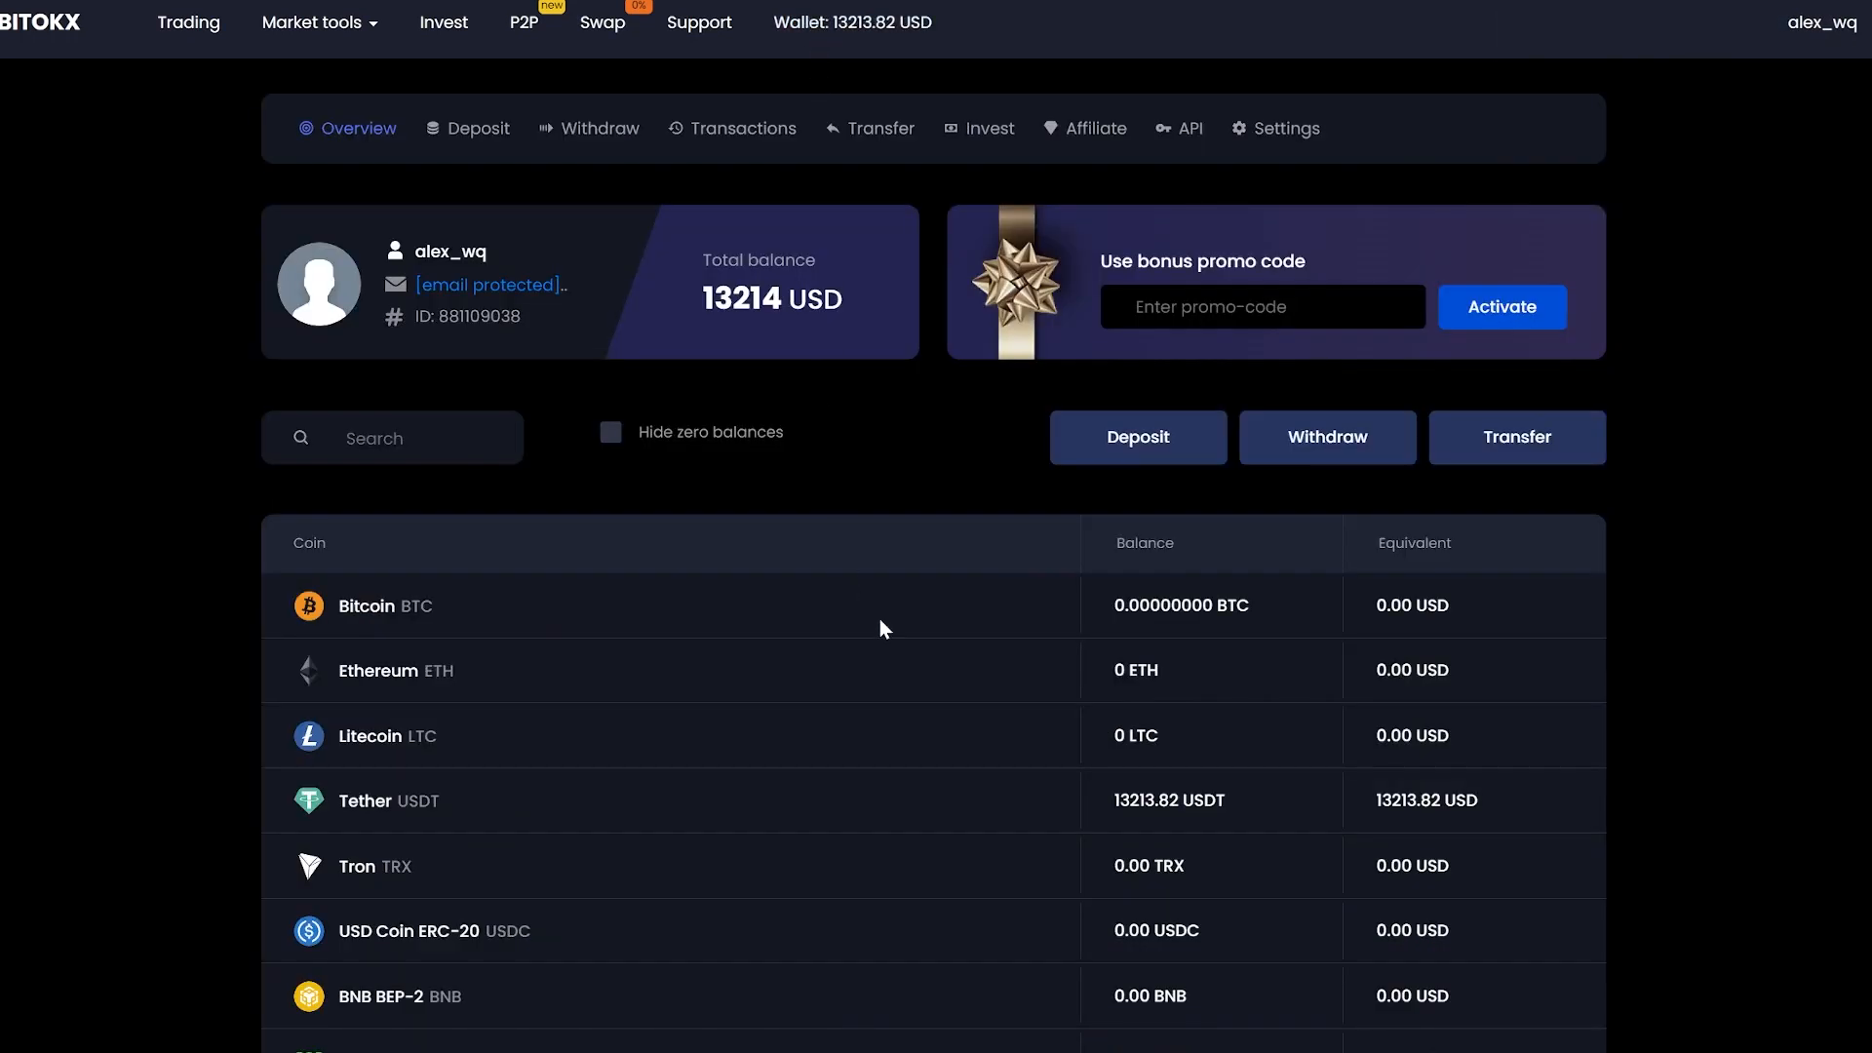
{"action": "mouse_move", "coordinate": [1152, 831]}
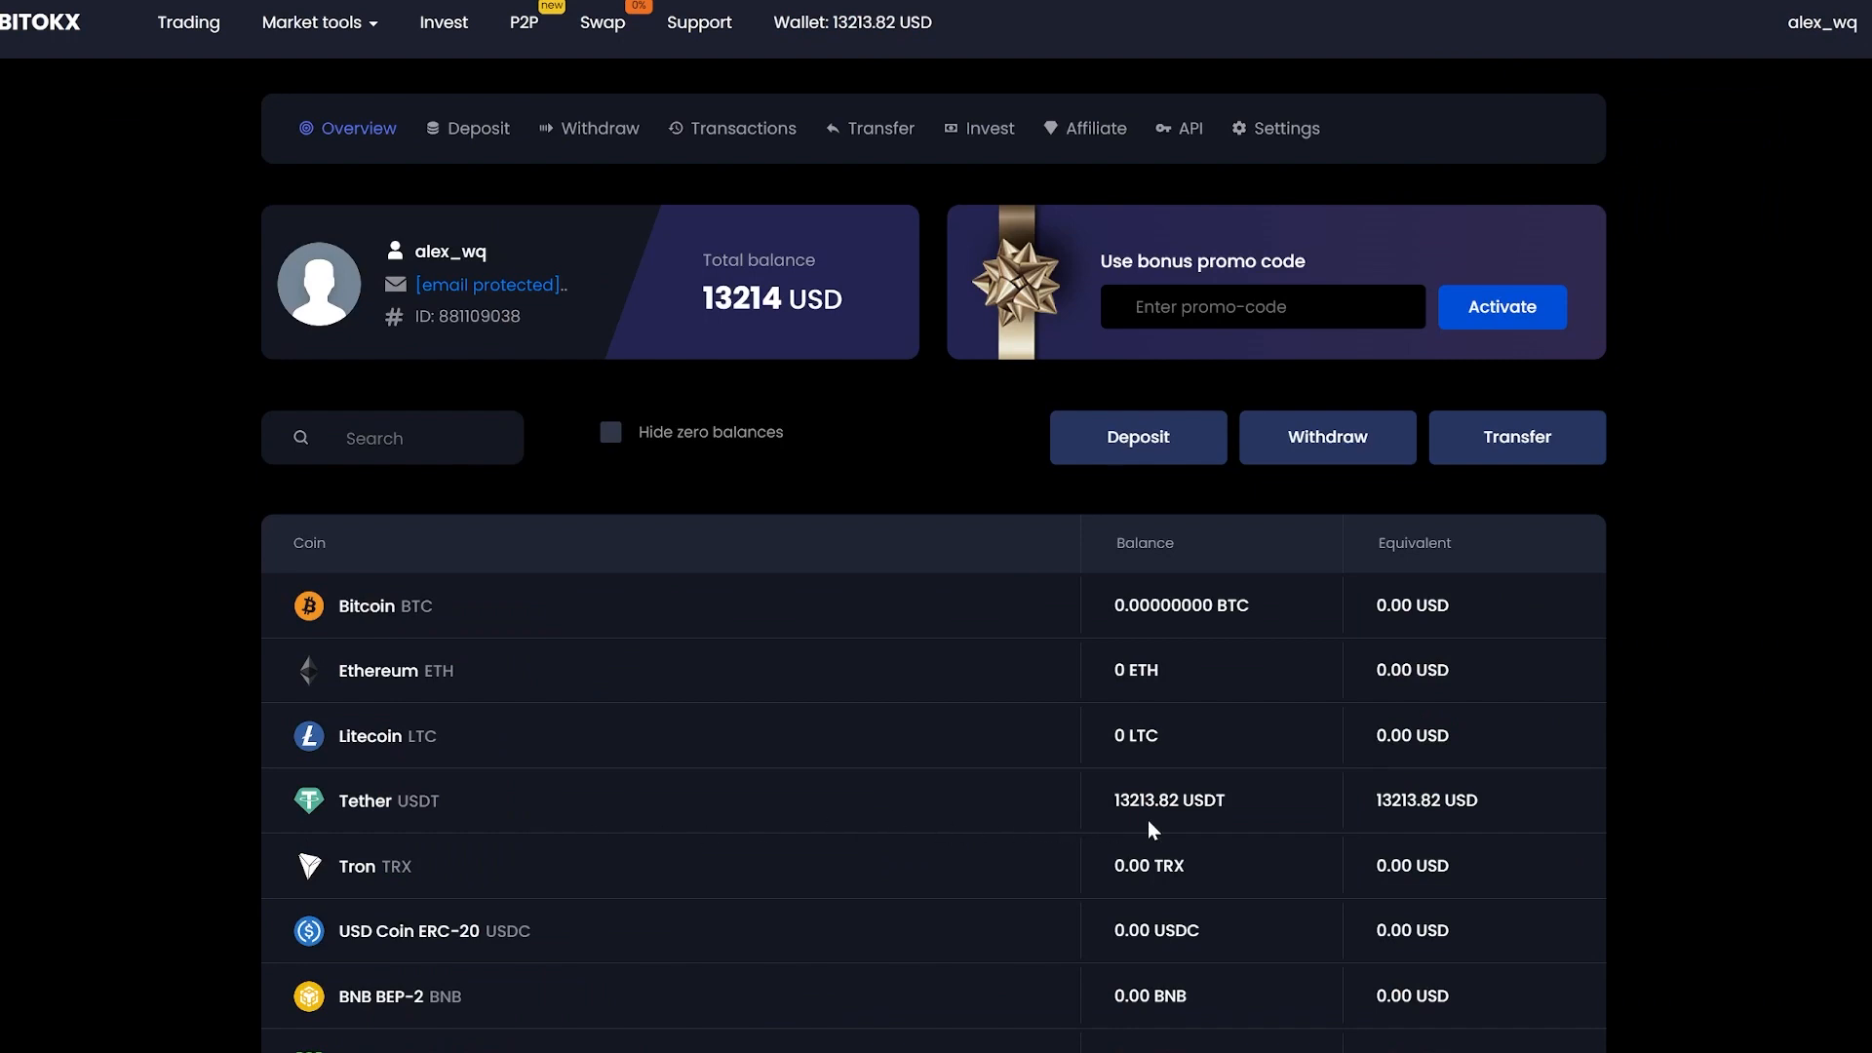
{"action": "mouse_move", "coordinate": [1451, 832]}
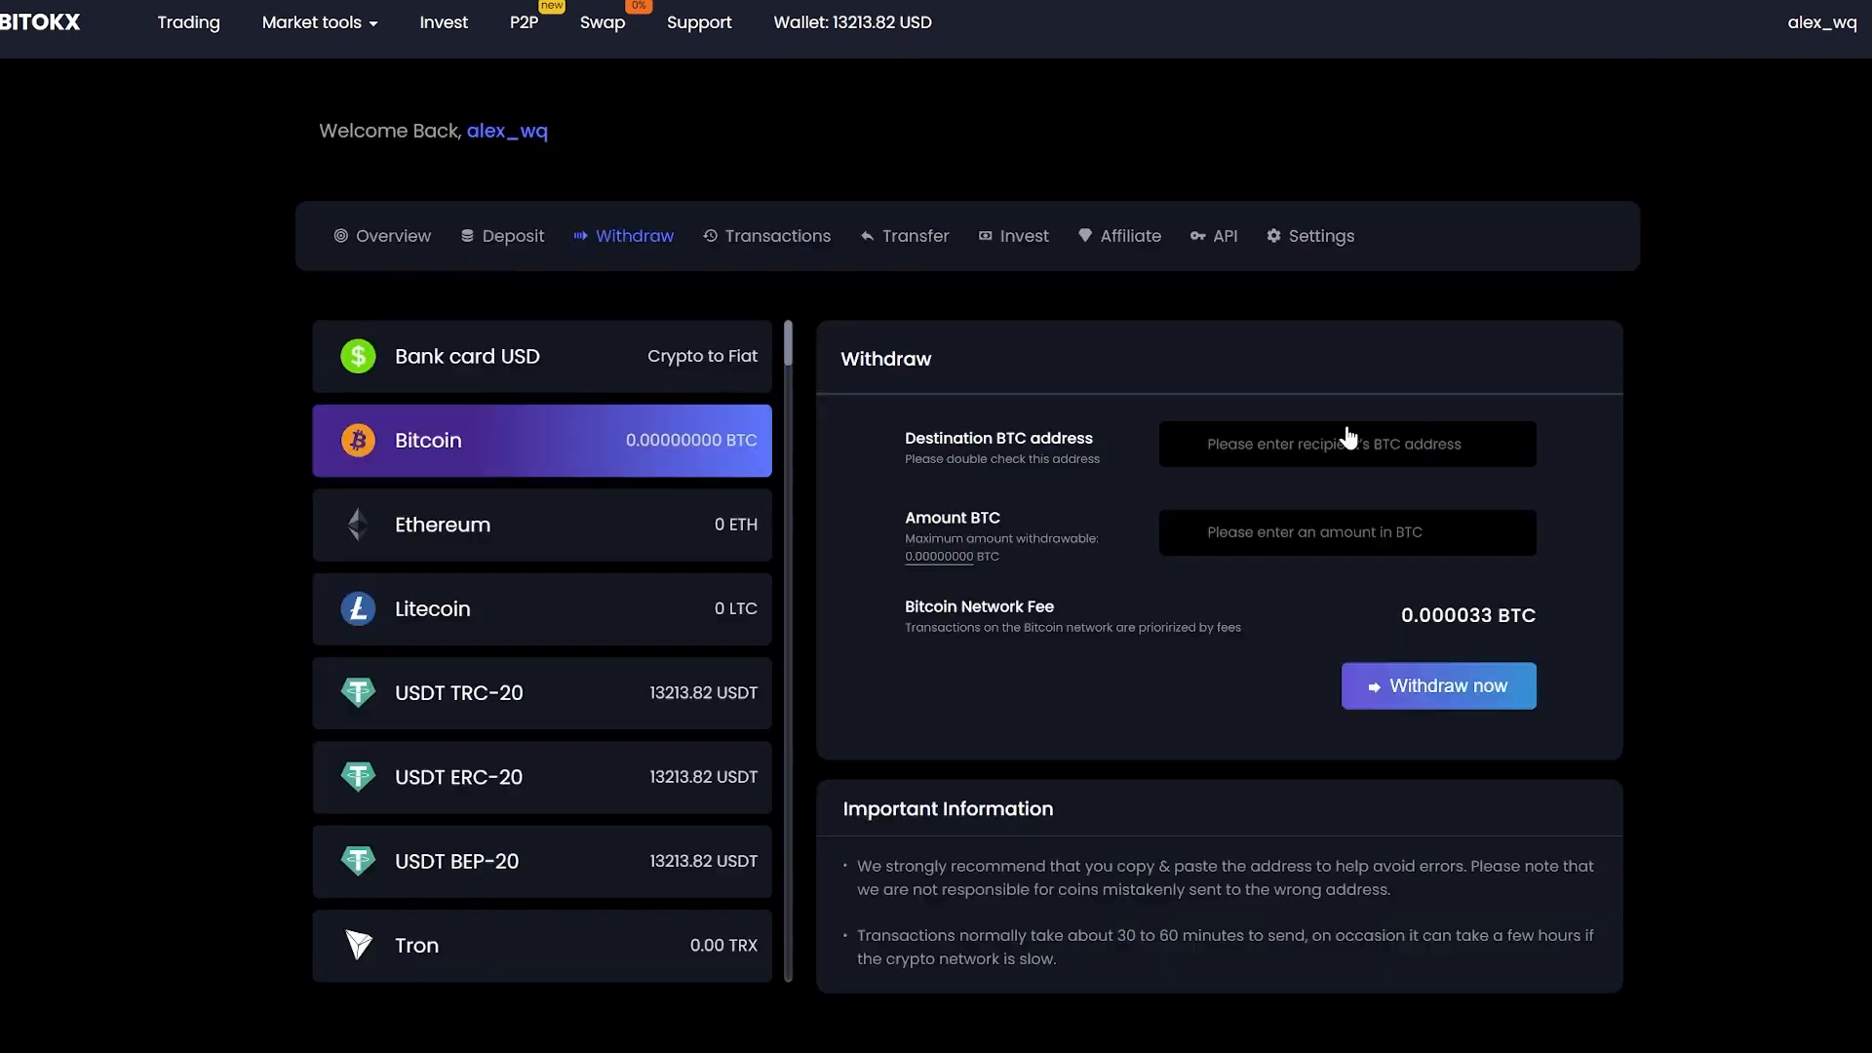
Withdraw 13213 USDT over TRC-20 to the Binance address and dismiss the processing summary.
{"action": "left_click", "coordinate": [540, 692]}
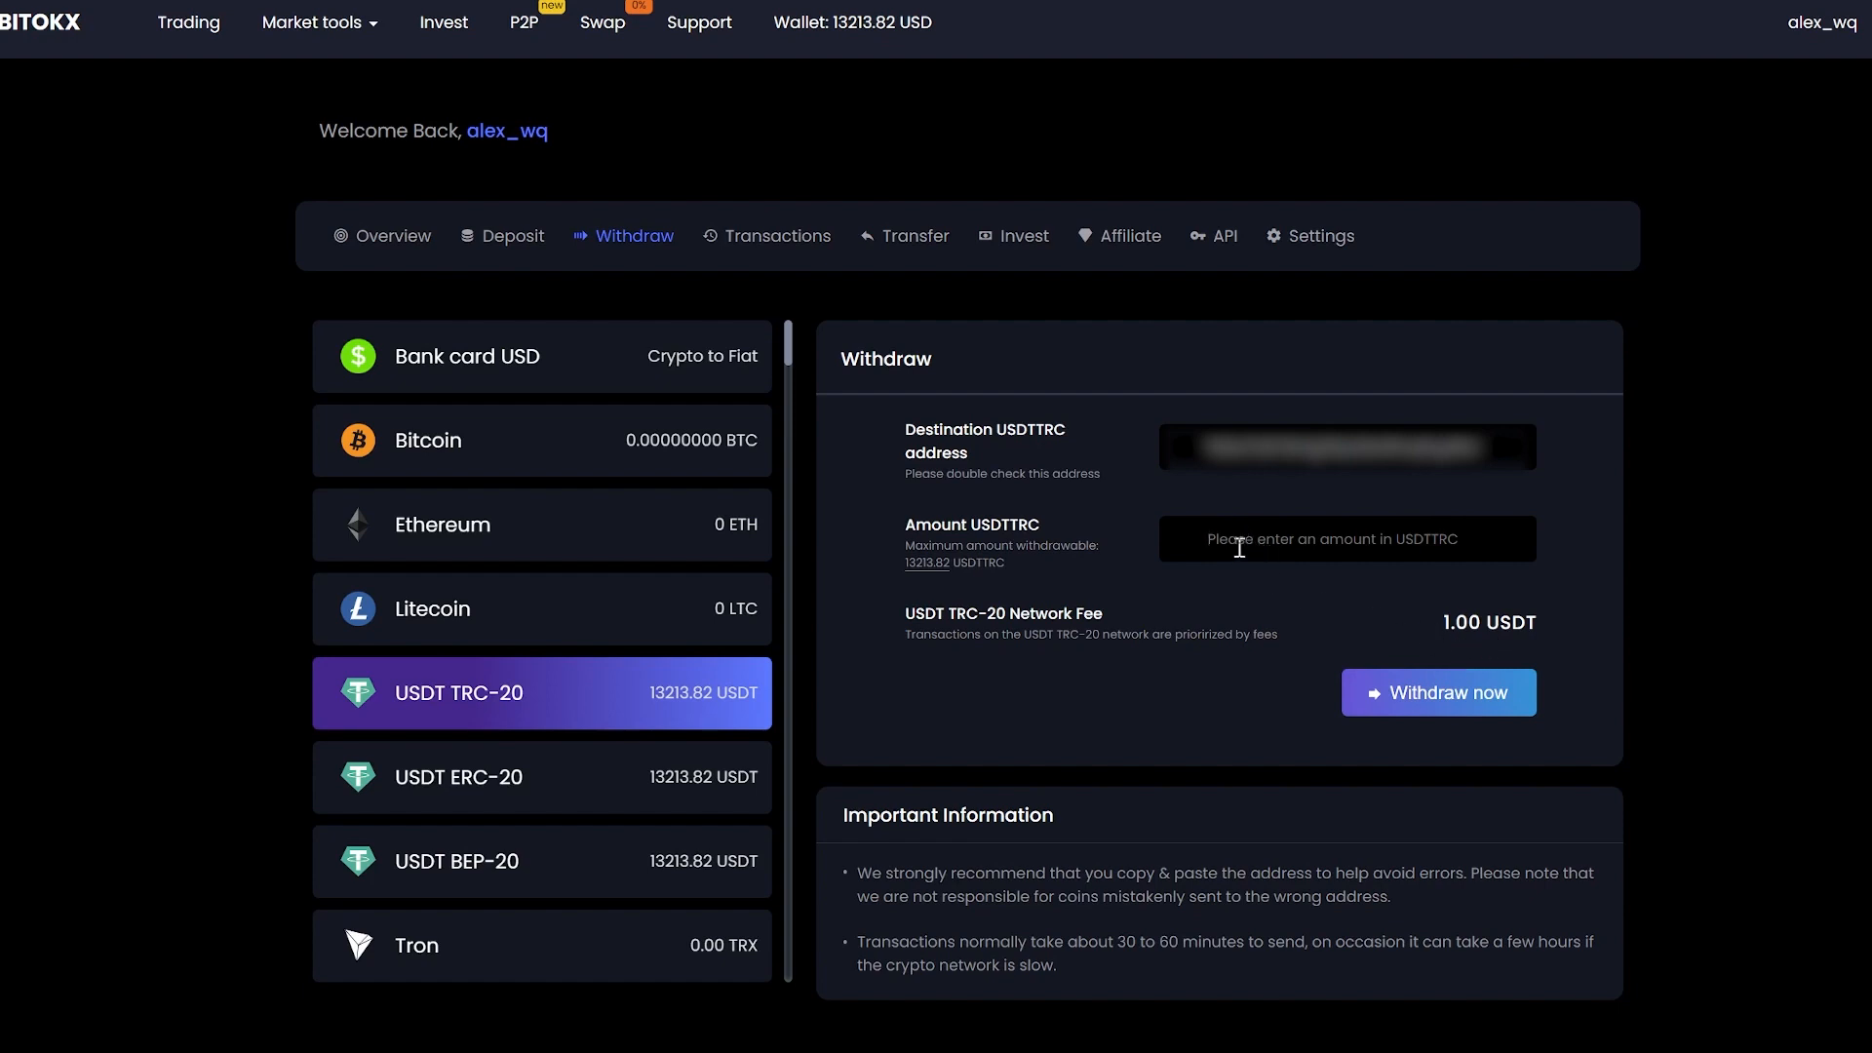
{"action": "type", "text": "13215"}
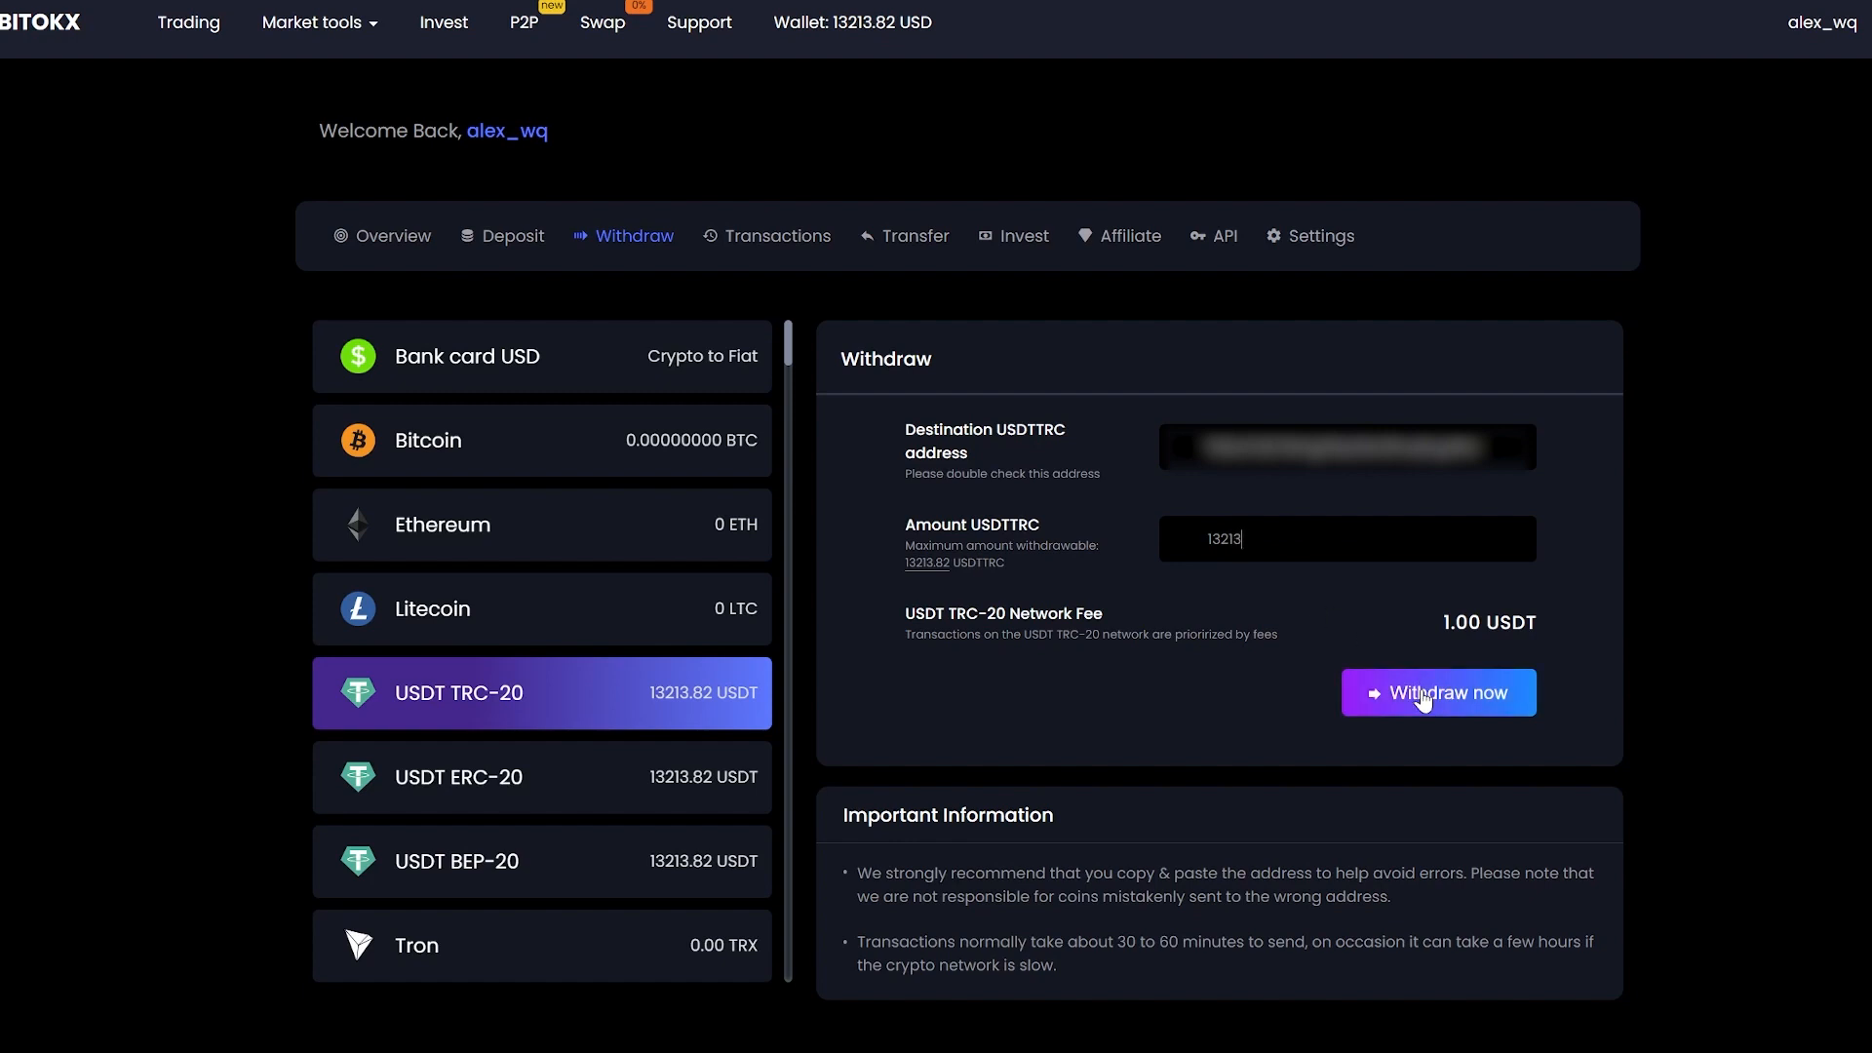
{"action": "left_click", "coordinate": [1437, 692]}
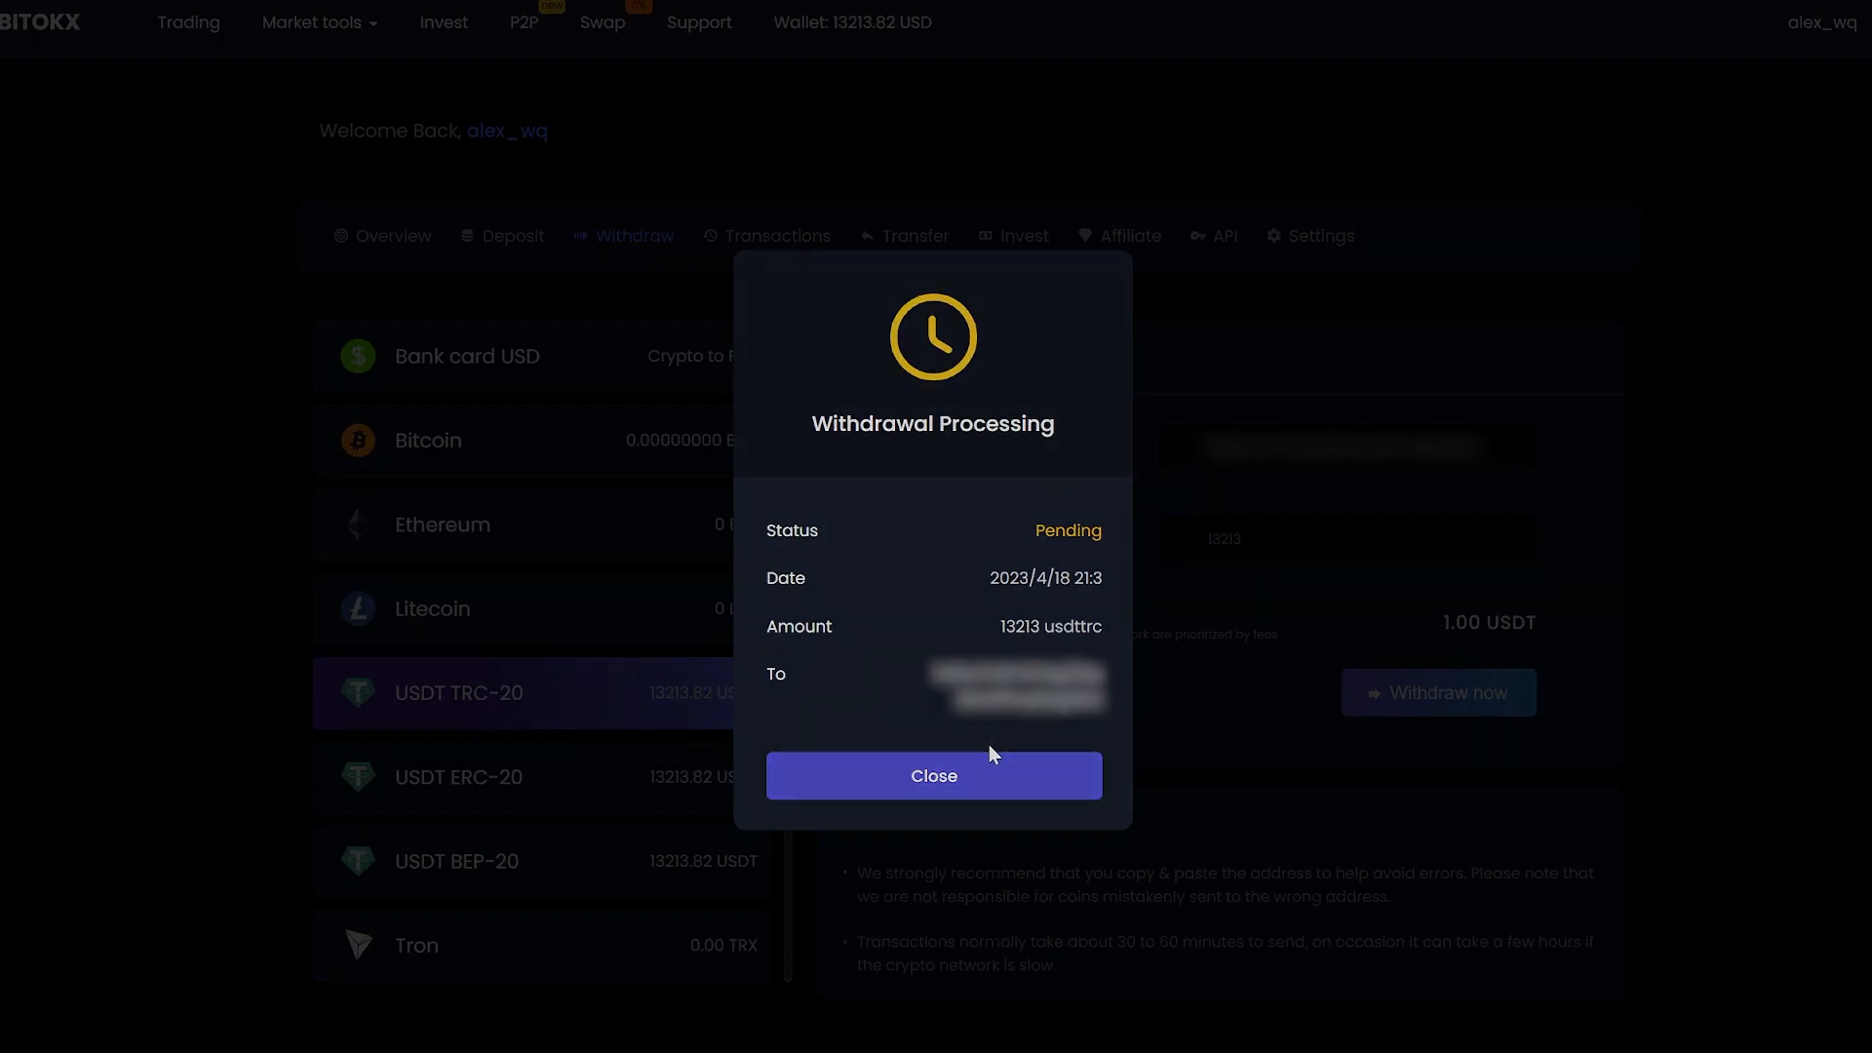
{"action": "left_click", "coordinate": [933, 774]}
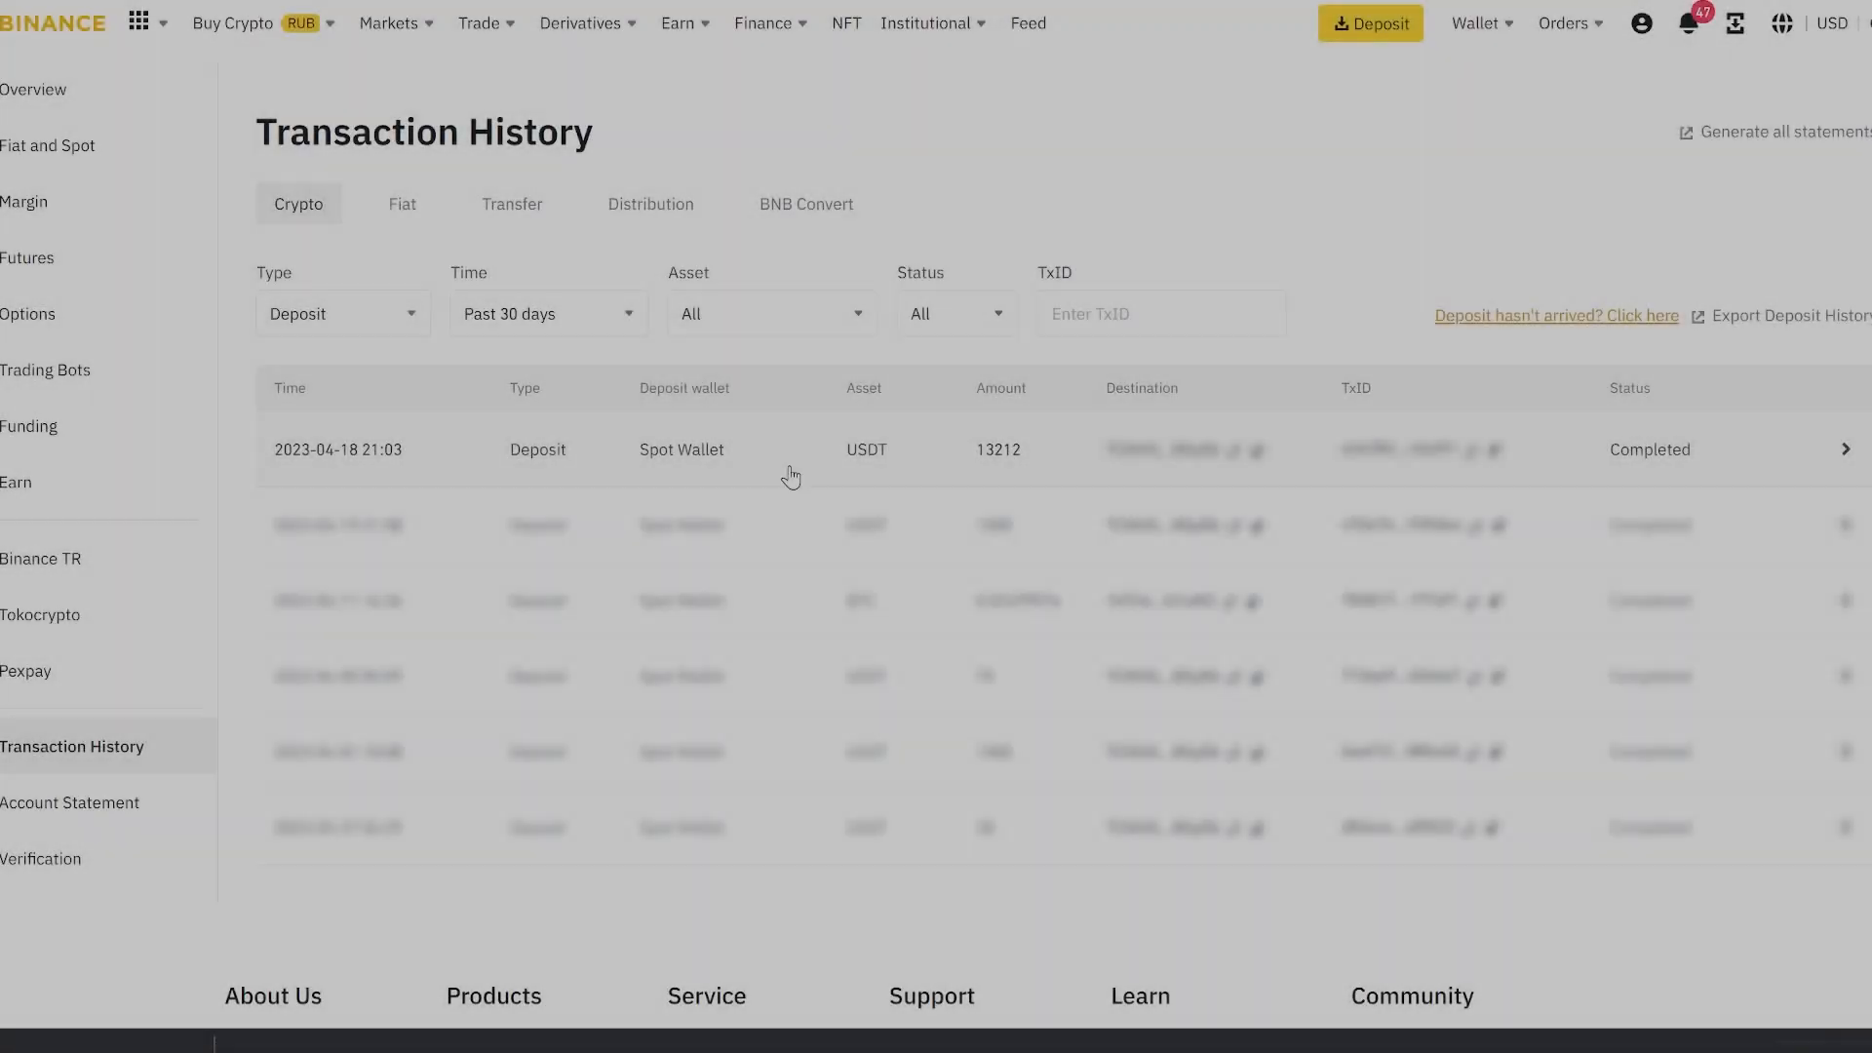